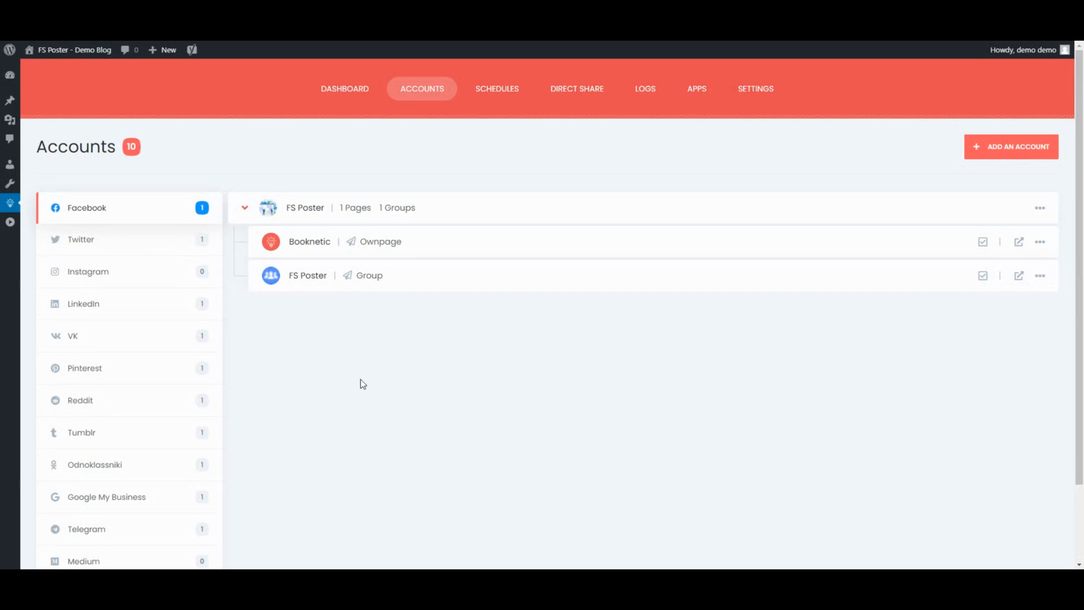
Add a Medium account from the Accounts sidebar and authorize access with the Standard APP.
scroll("down", 3)
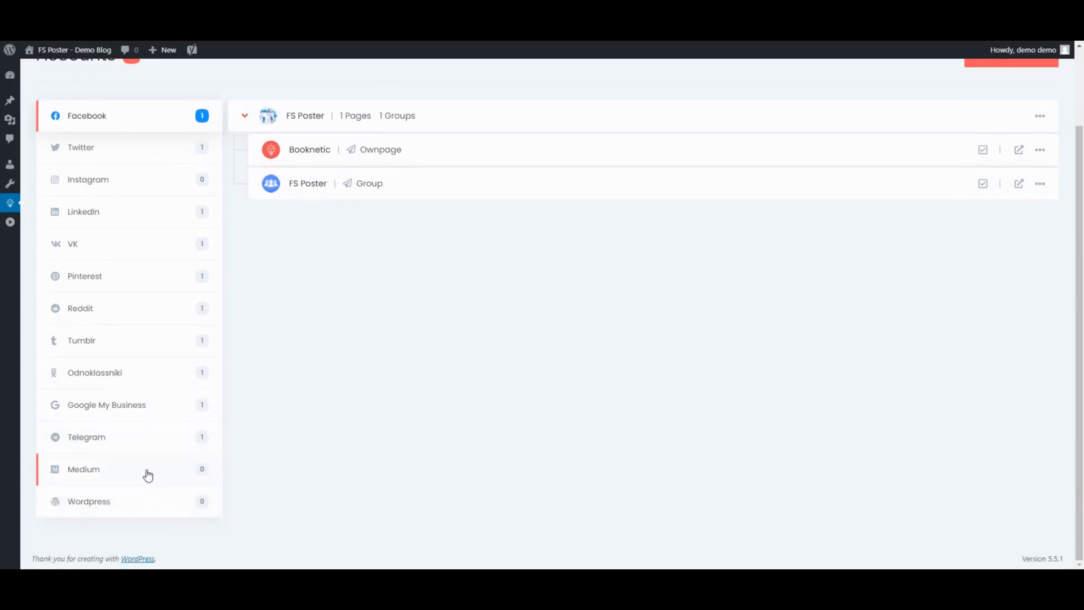
left_click(82, 469)
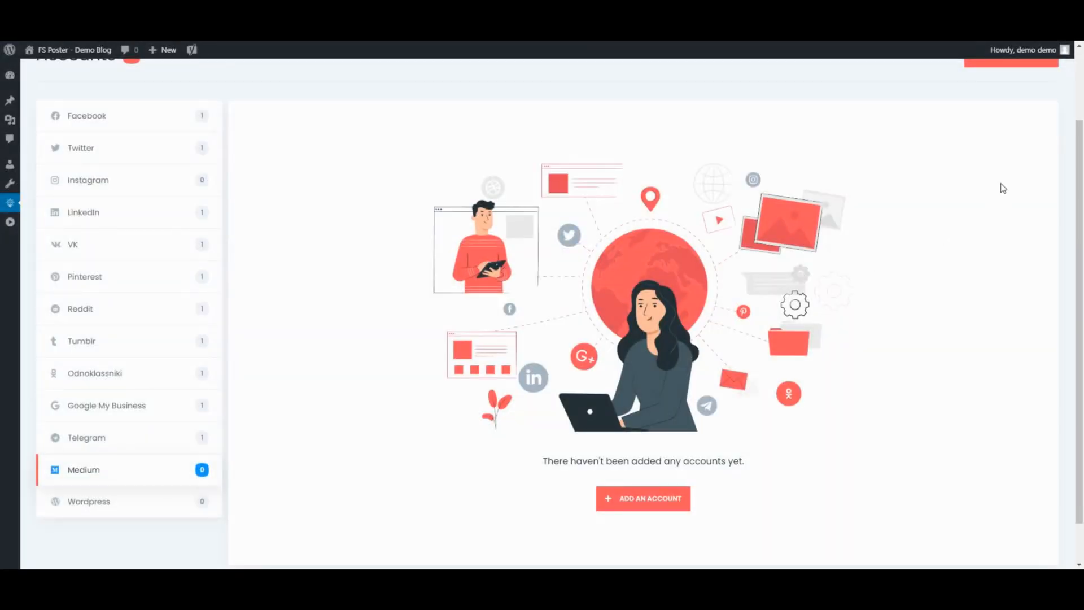
left_click(642, 498)
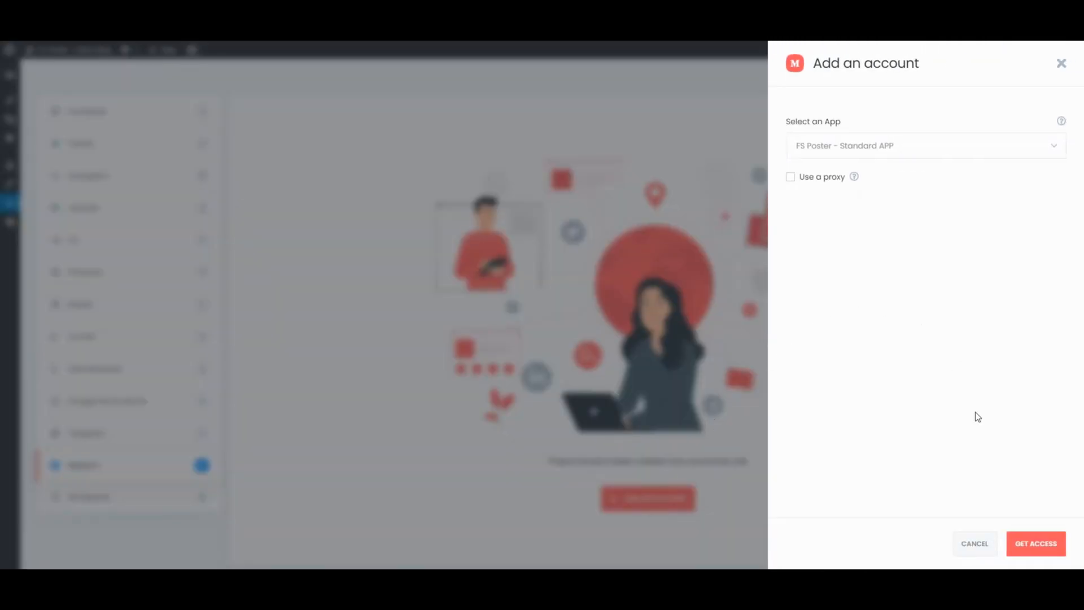
left_click(1036, 544)
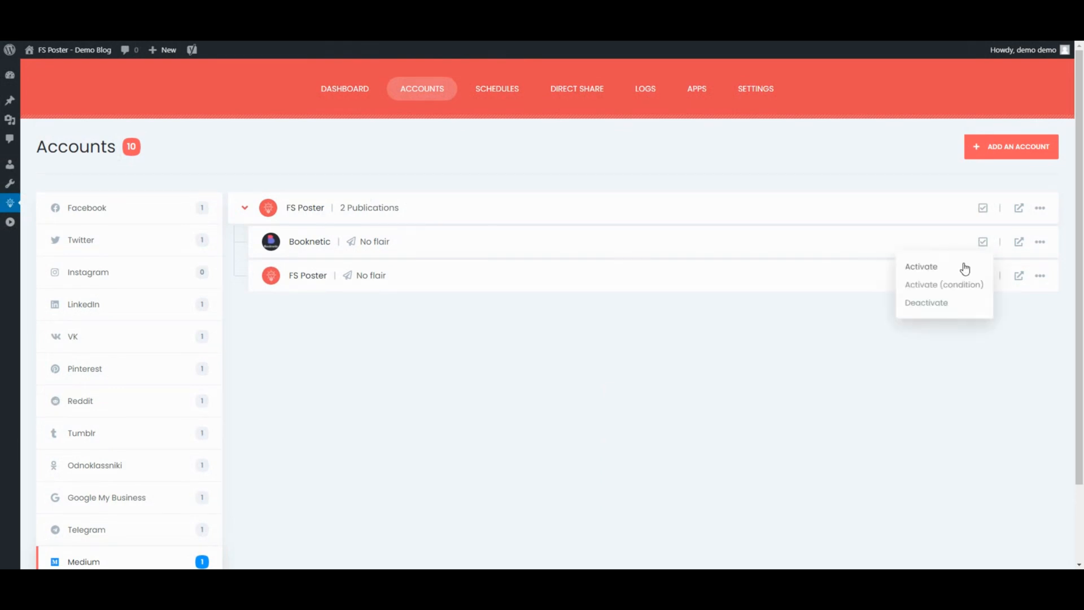
Activate the Booknetic and FS Poster Medium publications for sharing.
left_click(921, 266)
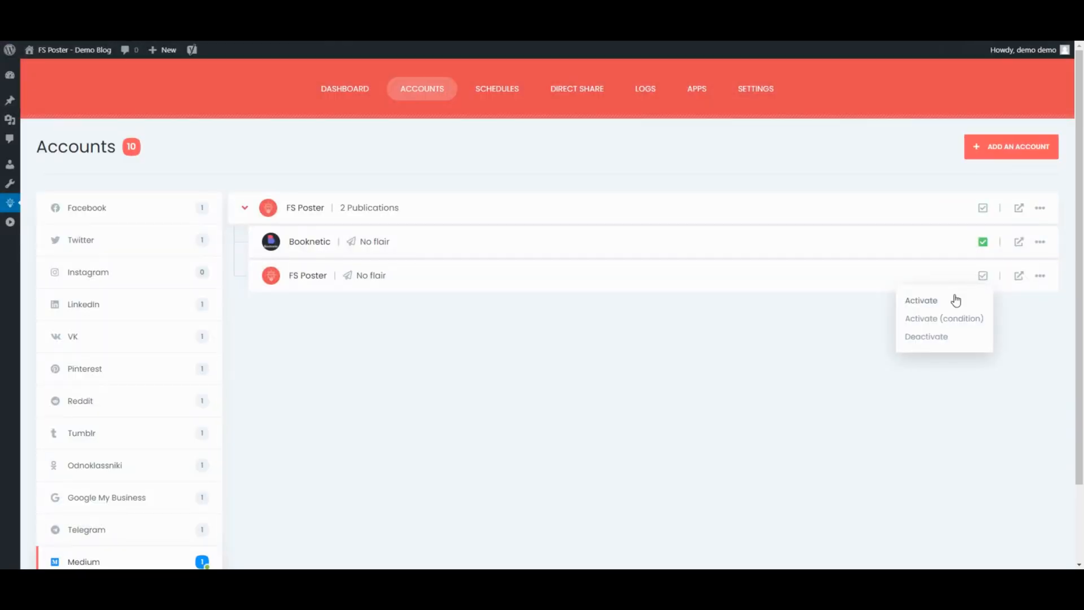
left_click(921, 300)
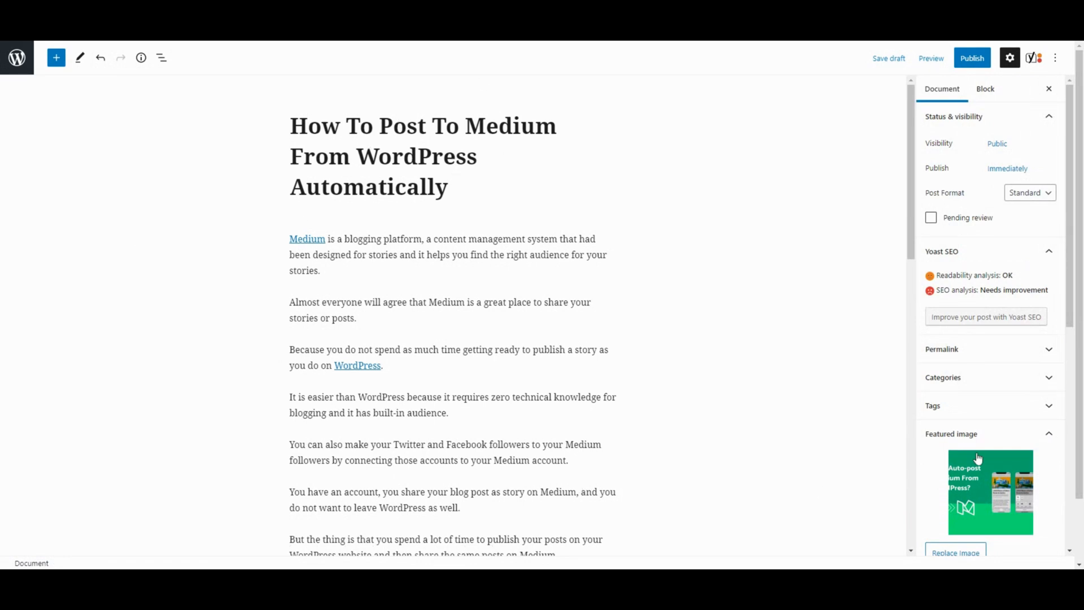
Review the FS Poster account list for the post and close it without changes.
scroll("down", 3)
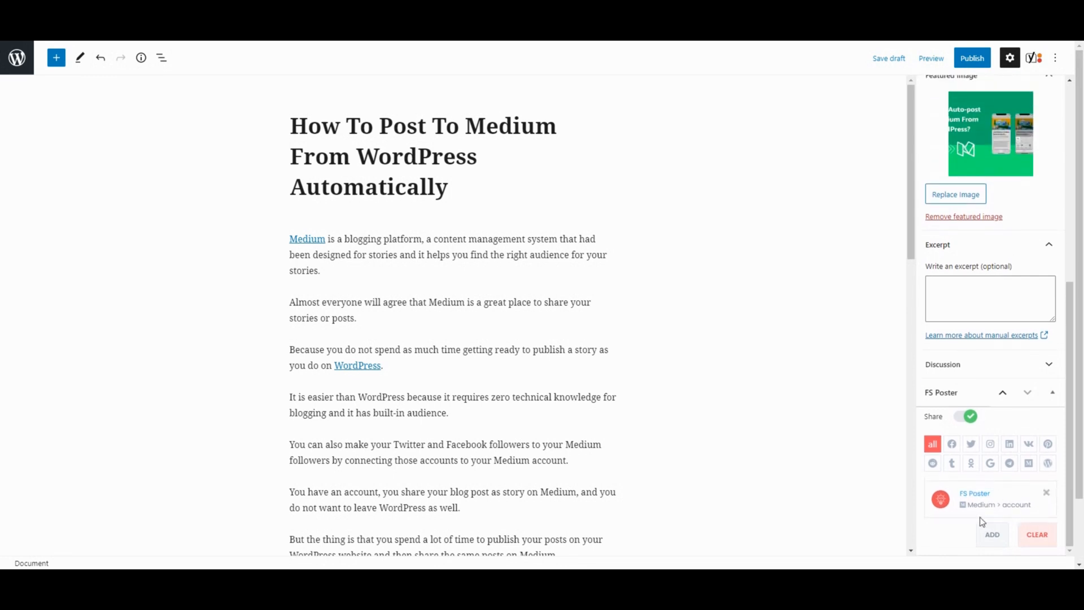
left_click(992, 534)
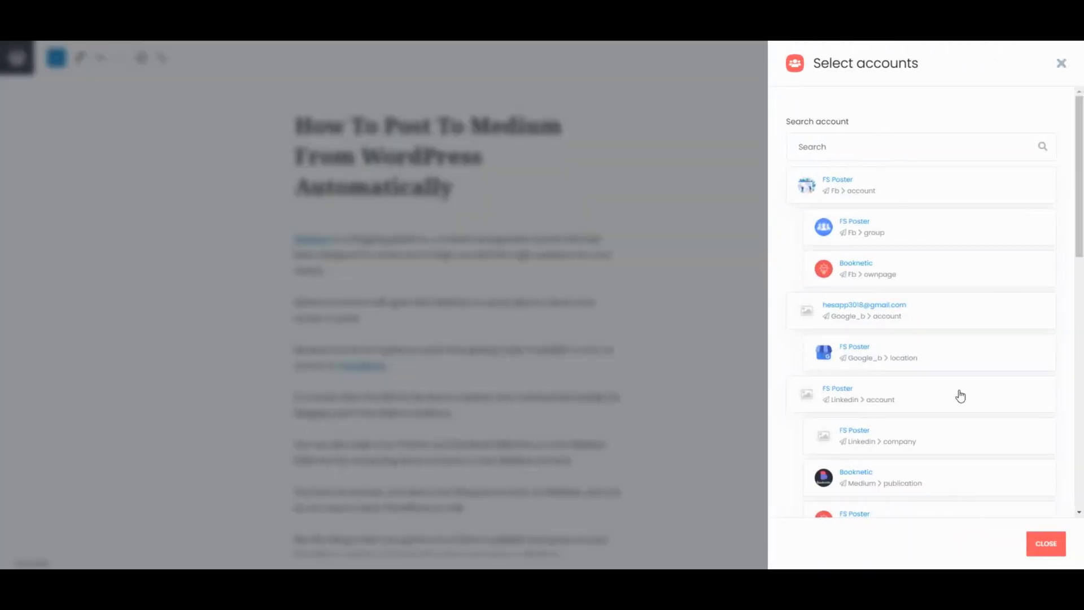
scroll("down", 3)
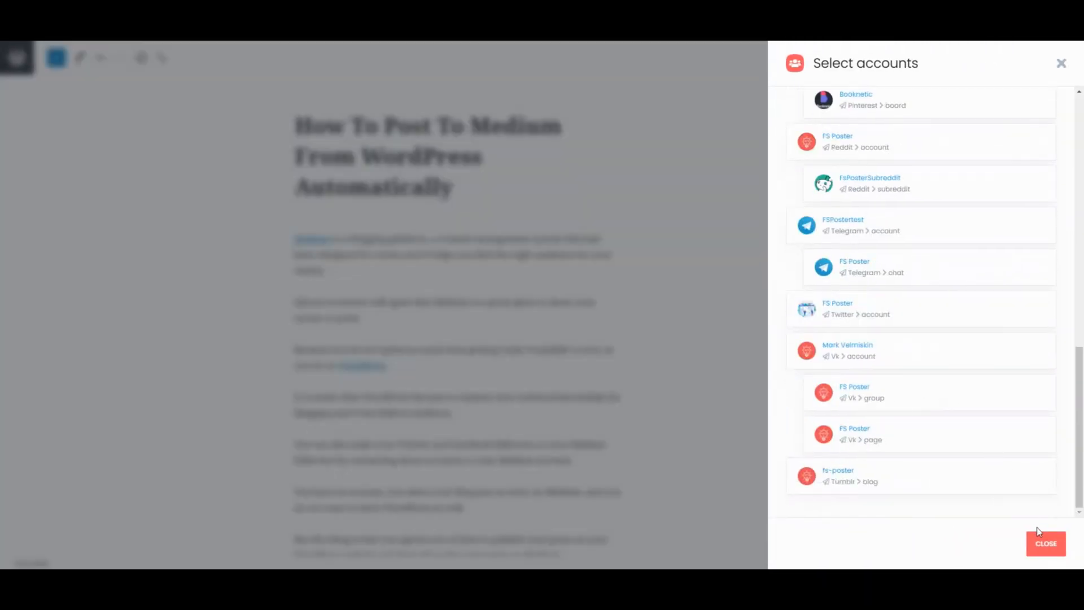
left_click(1045, 543)
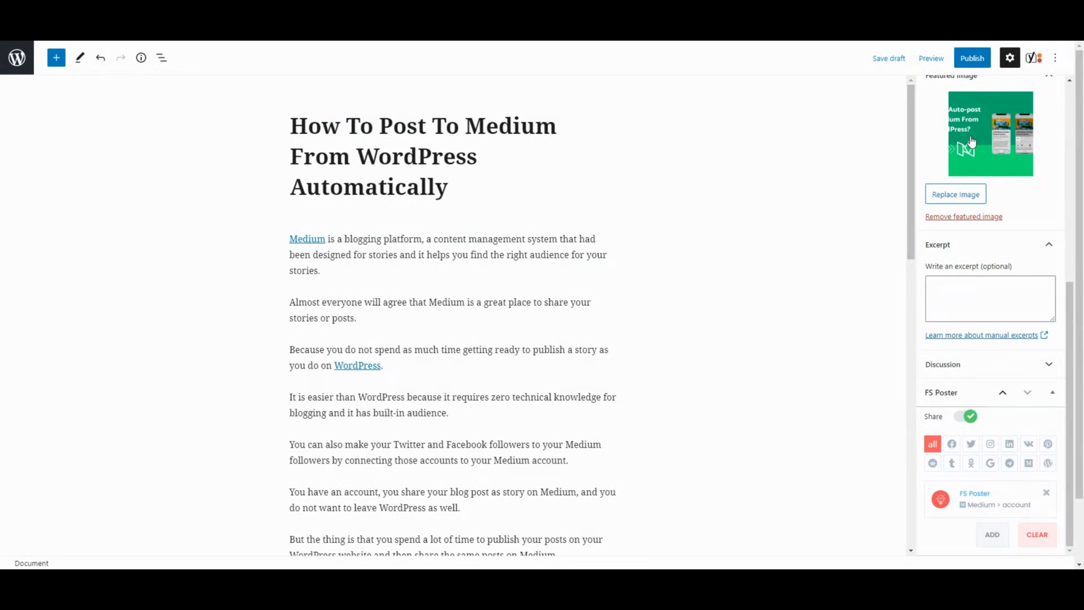
Publish the post so it is shared to the Medium account.
left_click(971, 58)
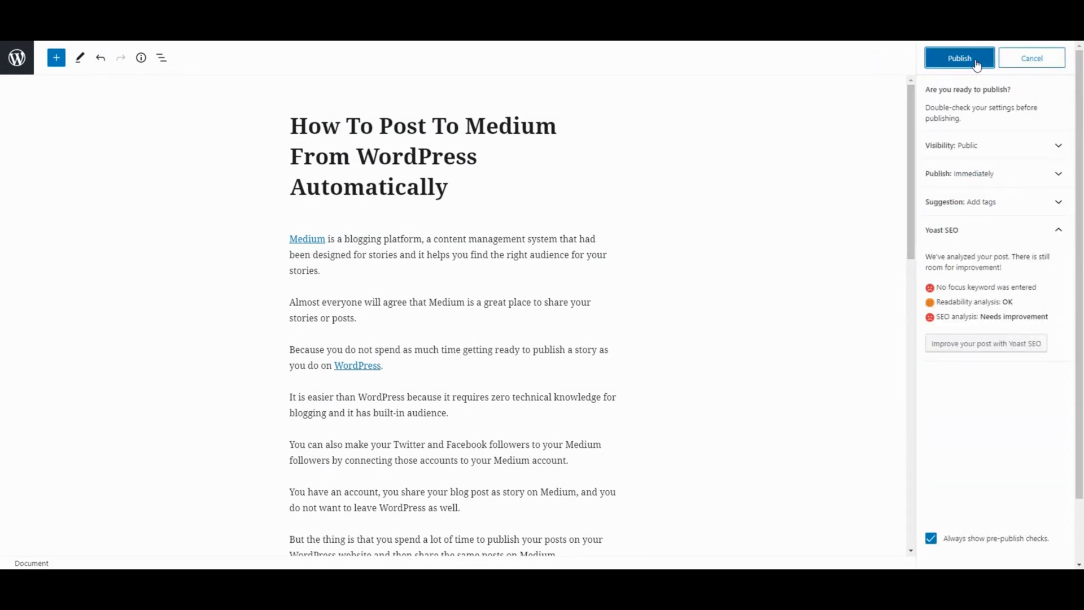
left_click(959, 58)
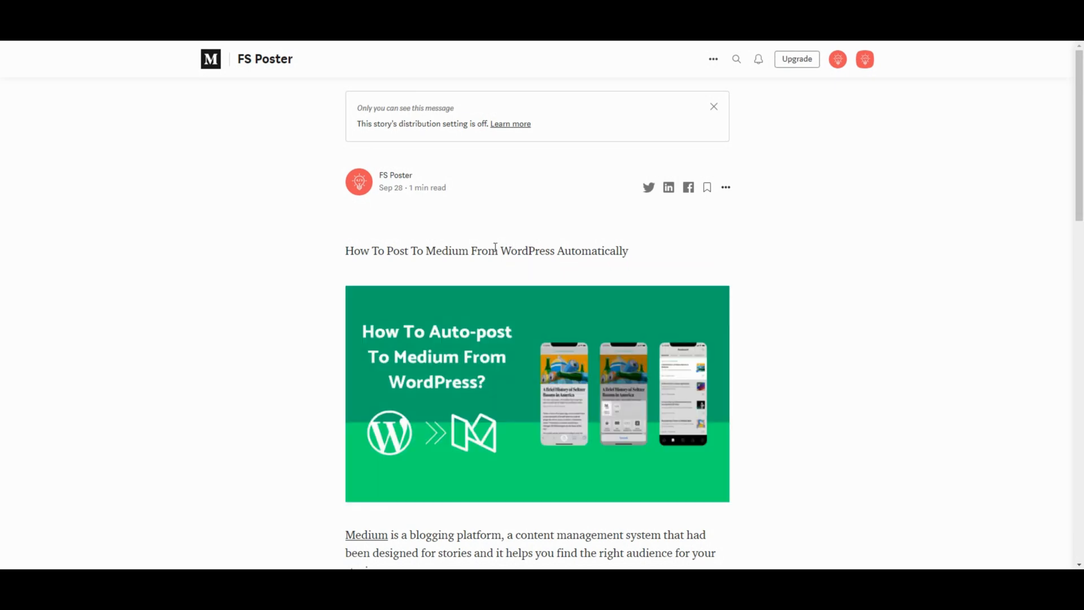
mouse_move(499, 303)
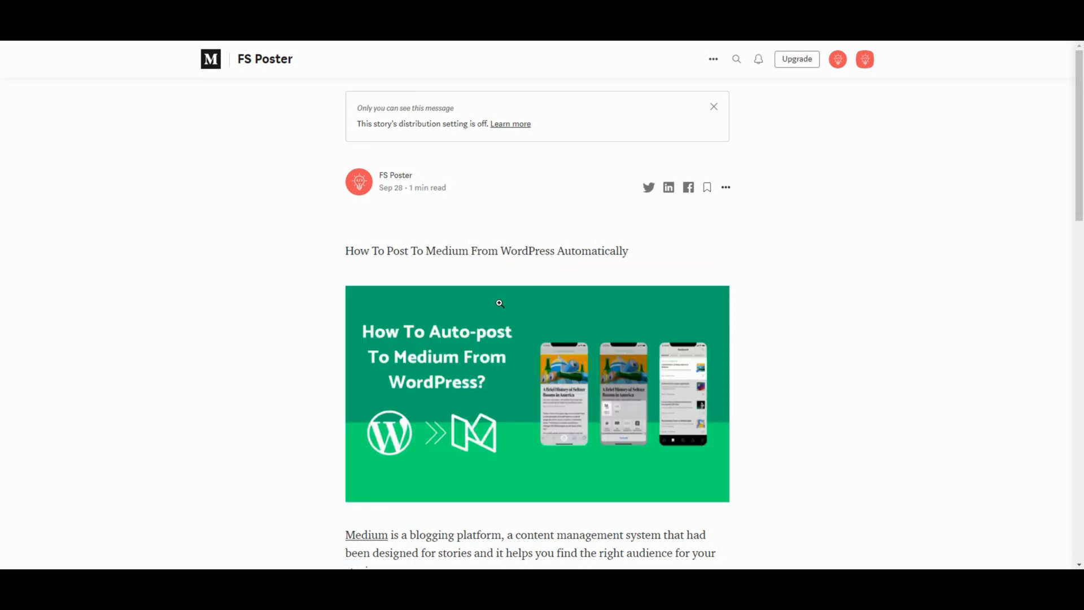
scroll("down", 3)
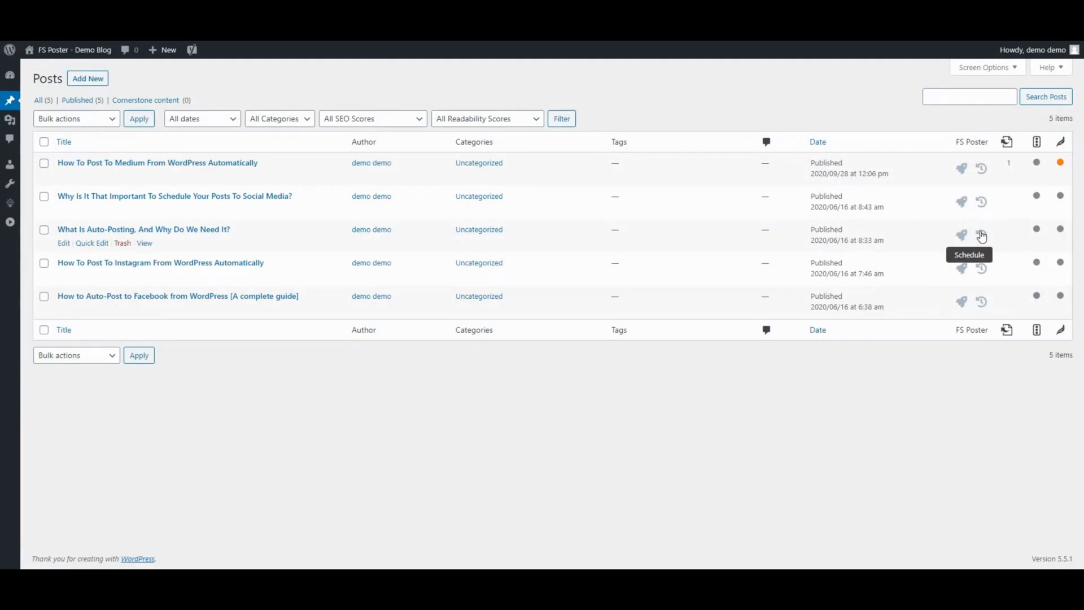
Add a share-once schedule for the What Is Auto-Posting post starting 2020-09-30.
left_click(980, 234)
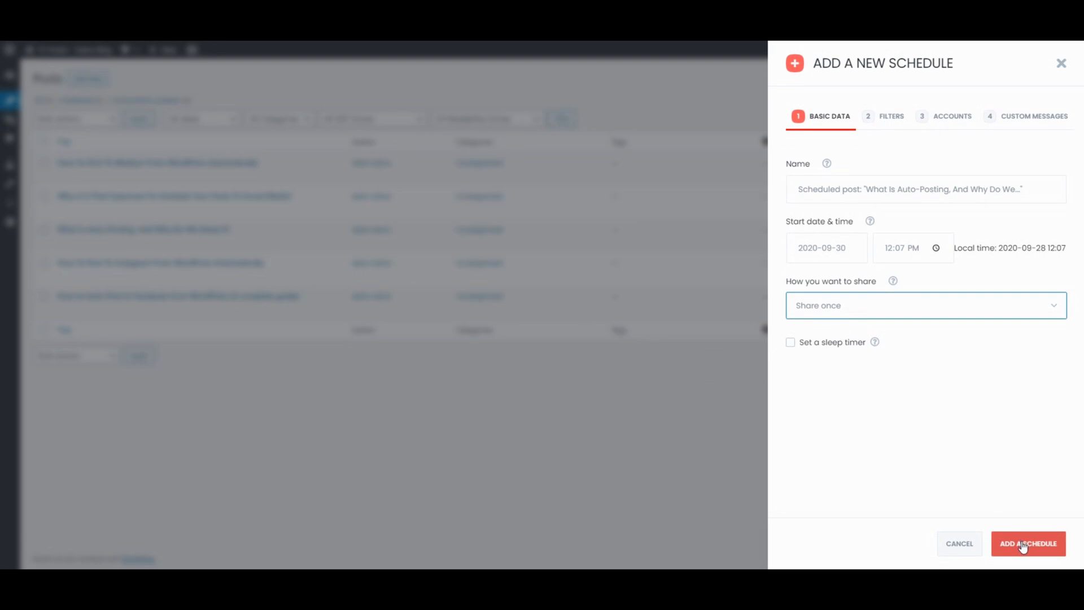
left_click(1028, 543)
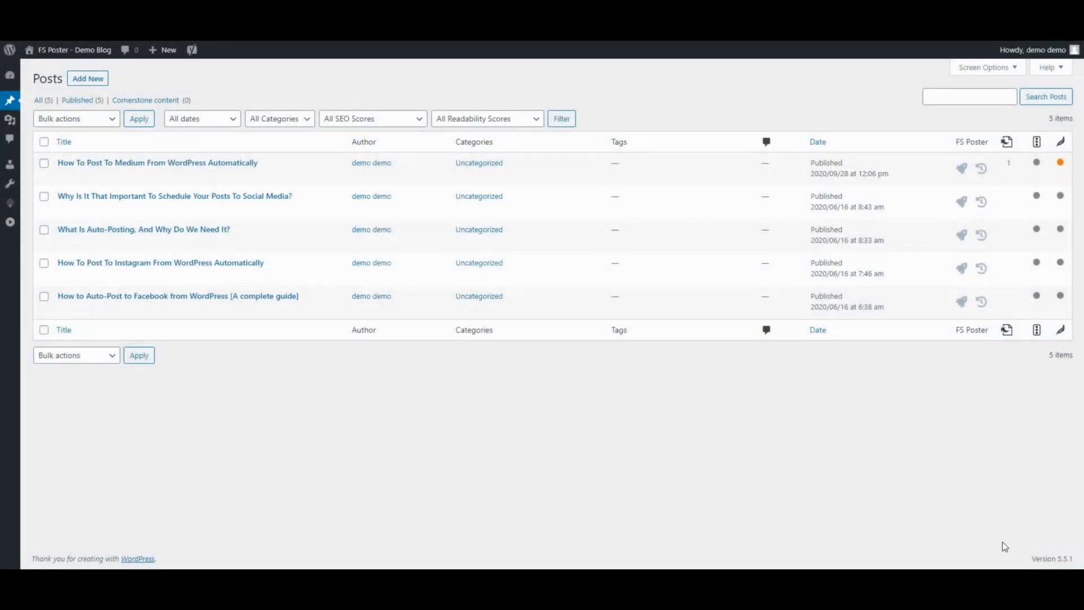
Select the posts and choose FS Poster Schedule from Bulk actions for a group schedule.
left_click(44, 162)
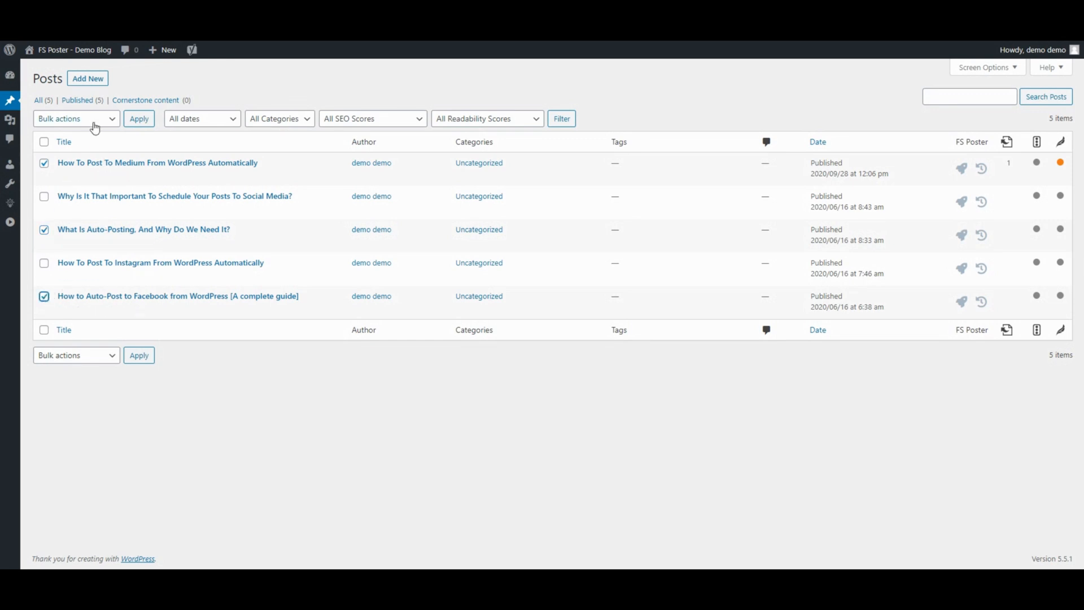
left_click(75, 119)
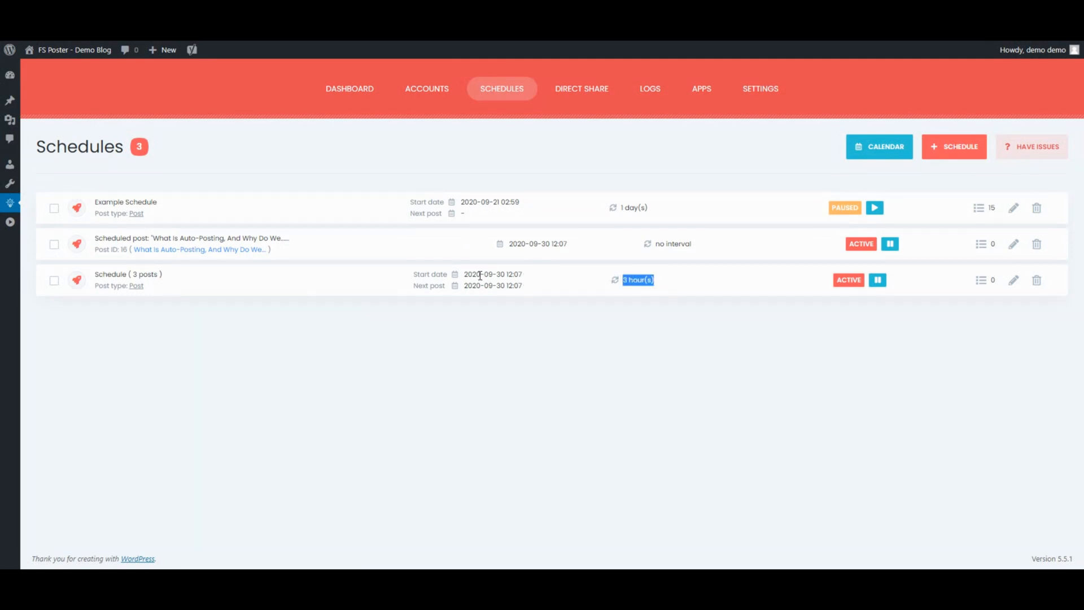
mouse_move(10, 118)
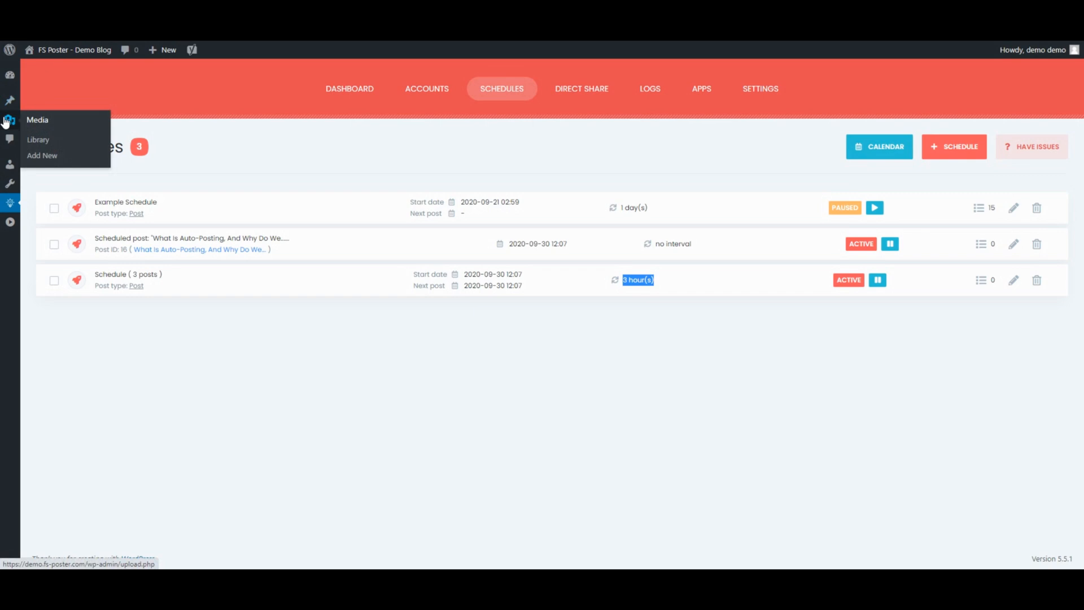
Go to the WordPress Media Library from the admin sidebar.
left_click(39, 138)
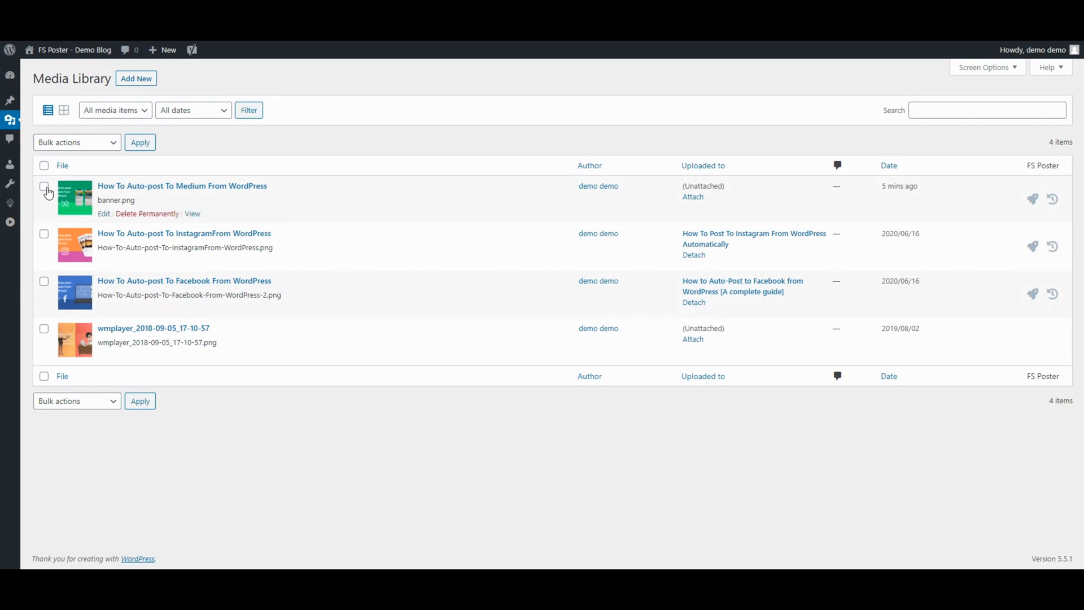
Schedule the Medium and Instagram banner images to post every Day starting the 30th.
left_click(76, 142)
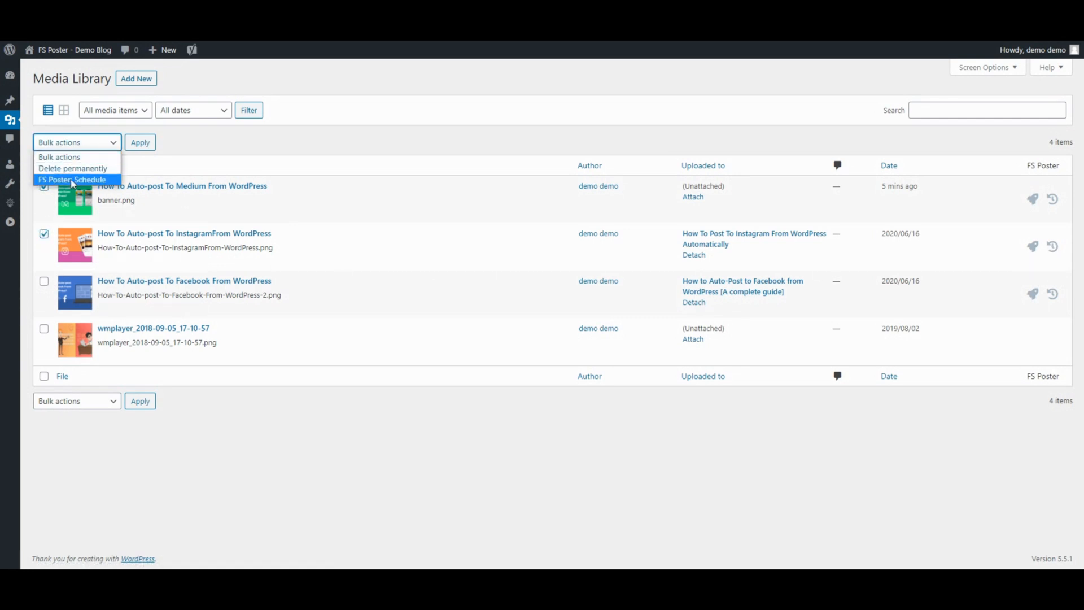
left_click(73, 179)
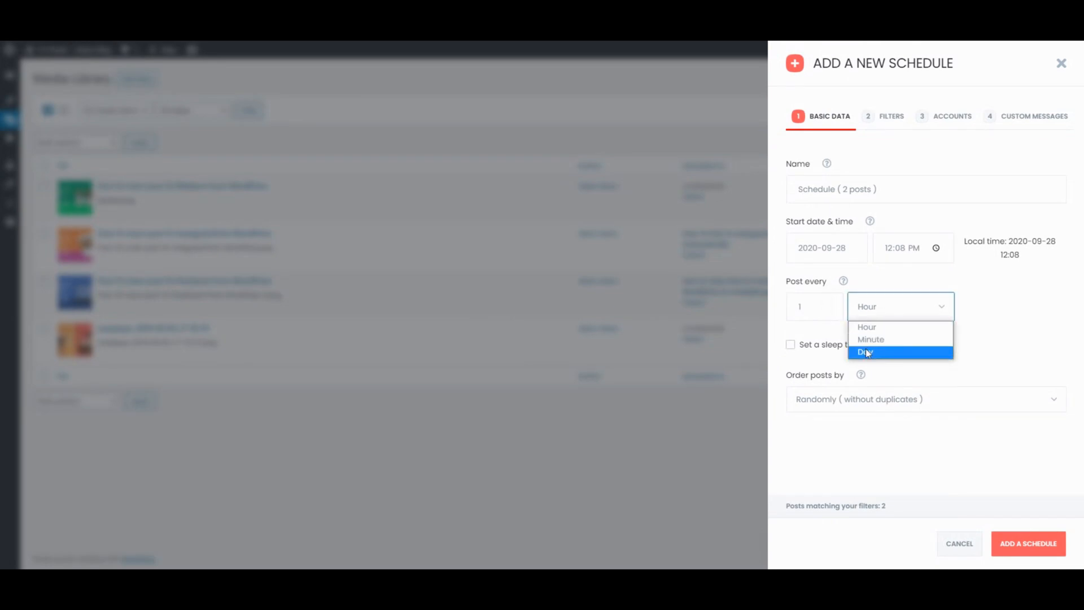
left_click(826, 247)
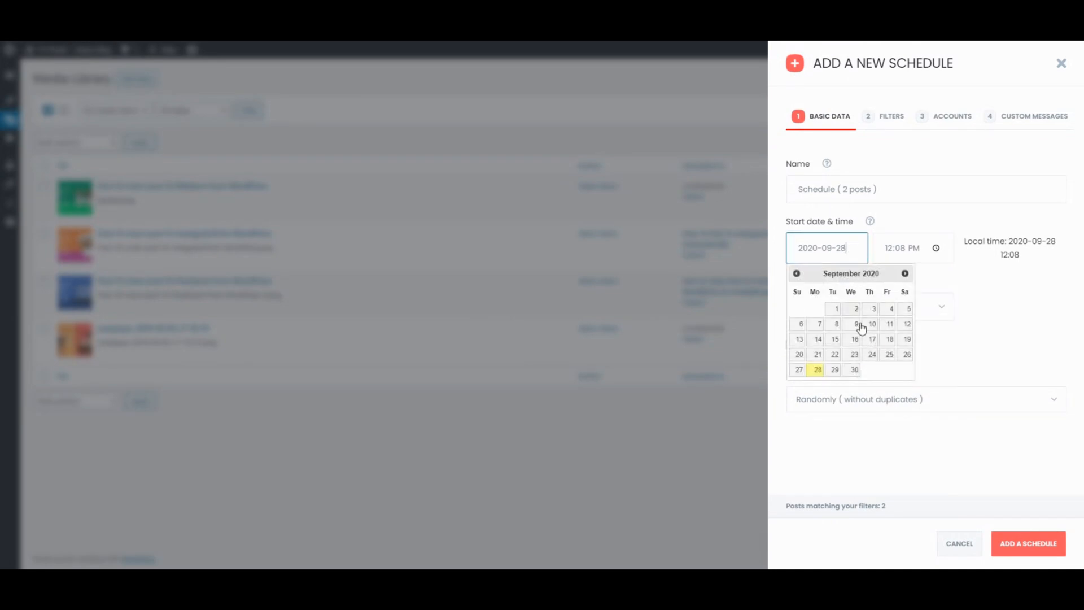
left_click(1028, 544)
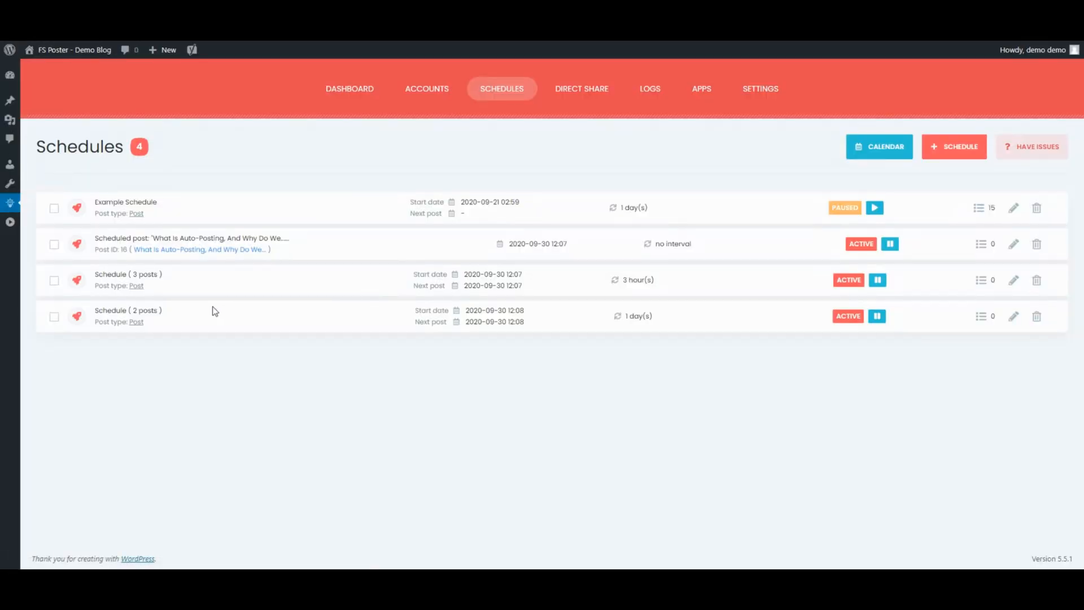
Start a new schedule from the Schedules tab with + Schedule.
double_click(146, 310)
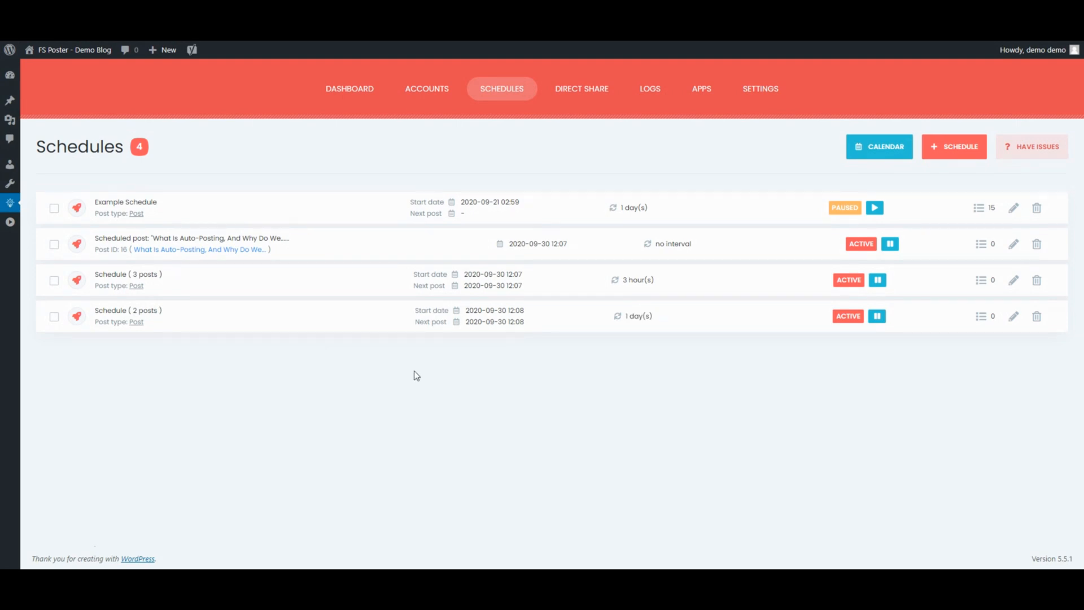
left_click(954, 146)
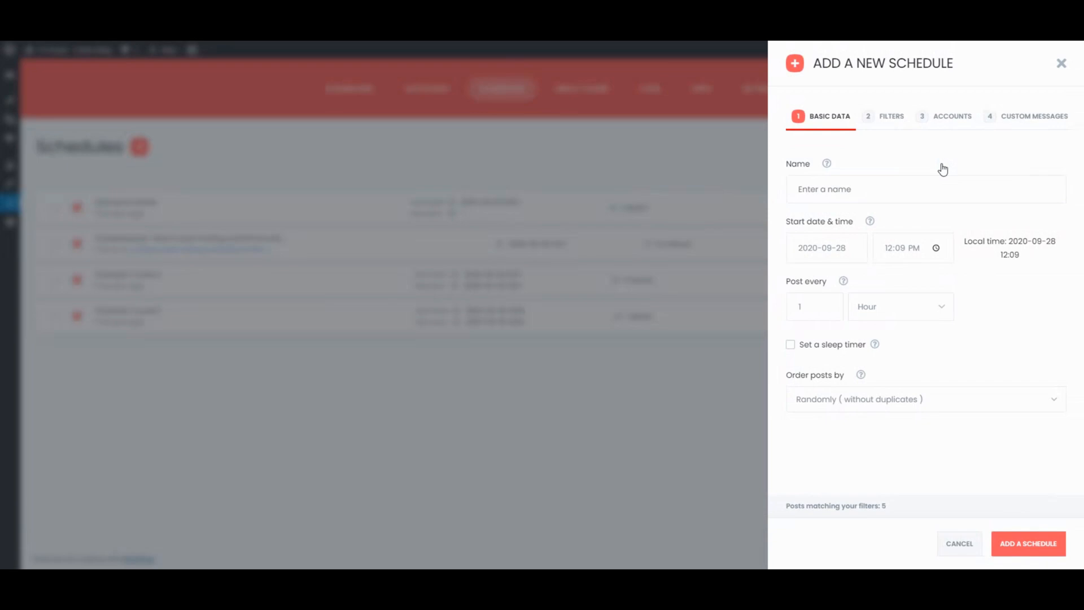
Name the schedule 'My s…', start it on the 29th posting every 30 minutes, leaving the sleep timer off.
type("My schedule")
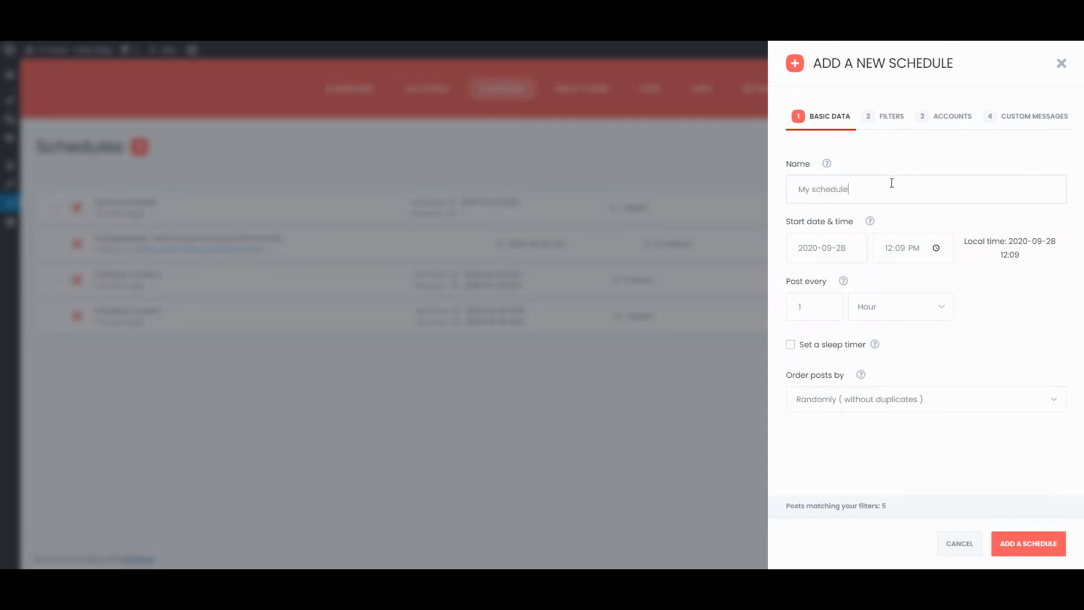
left_click(826, 247)
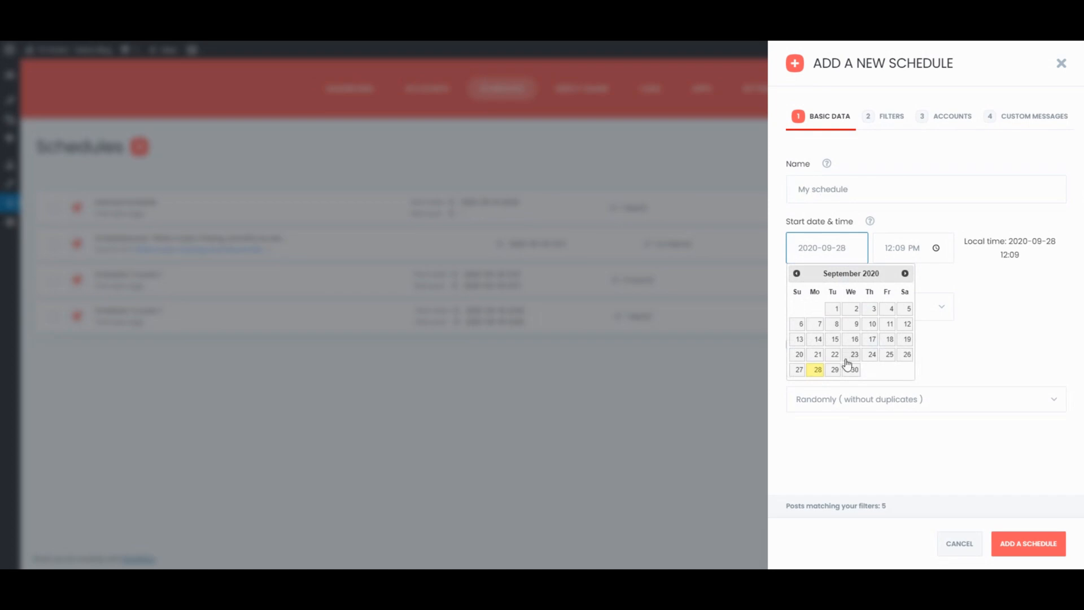
left_click(835, 369)
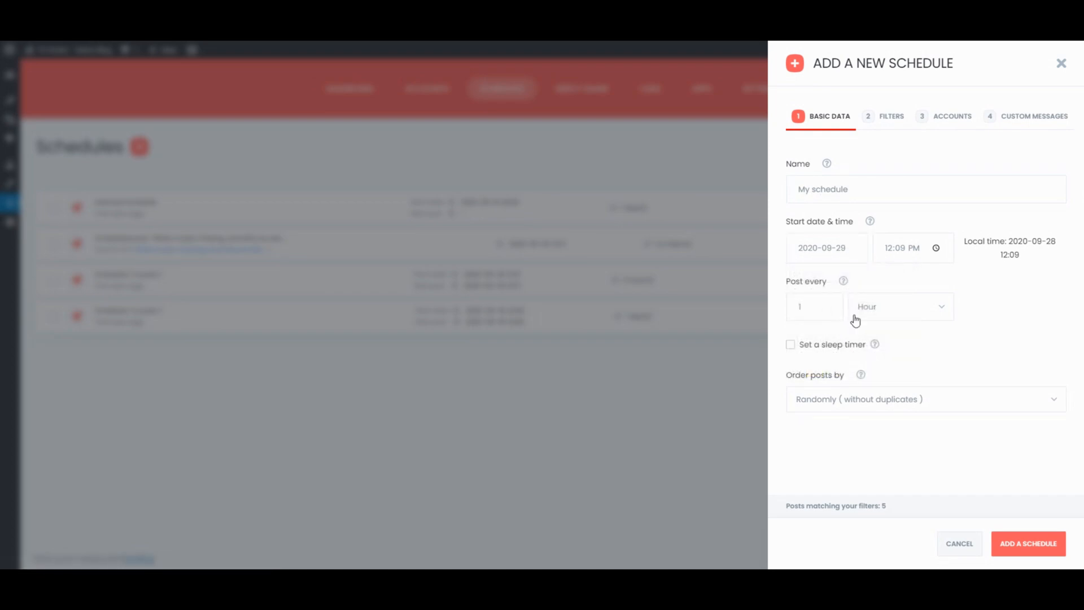
left_click(901, 306)
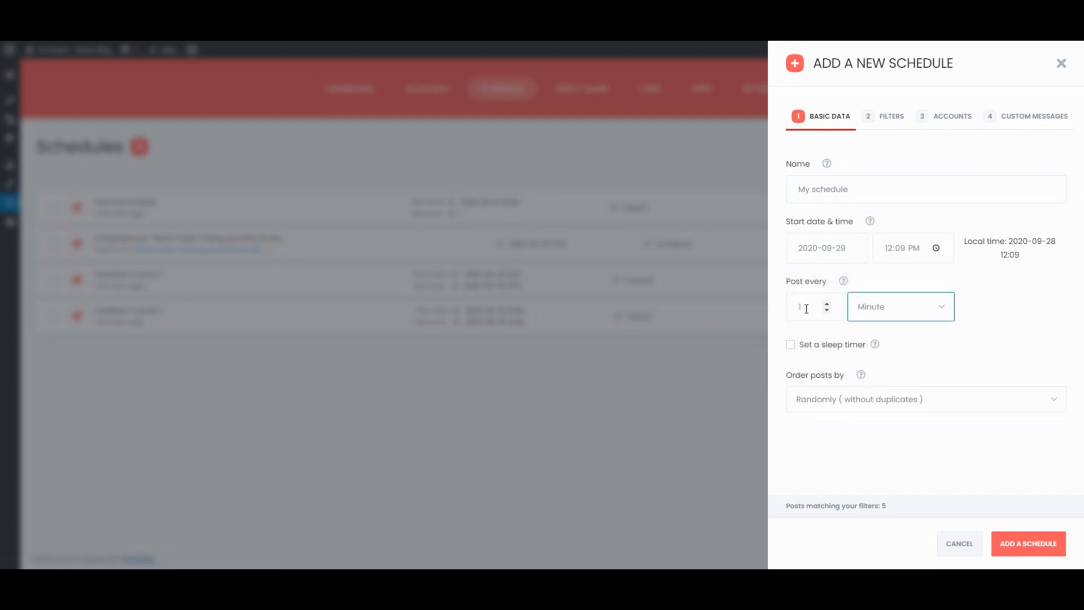
type("30")
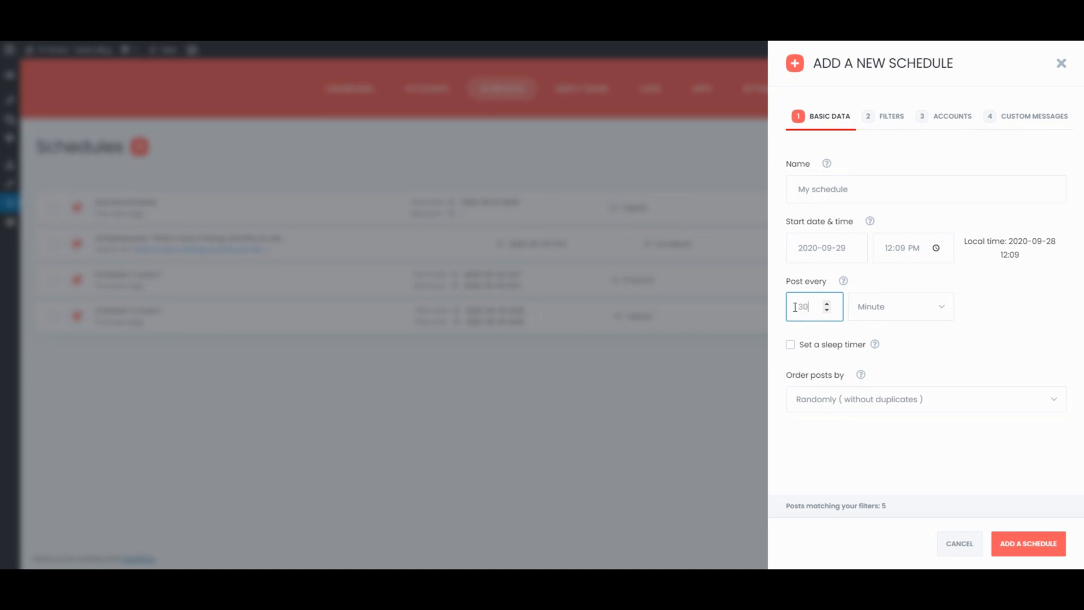
left_click(791, 345)
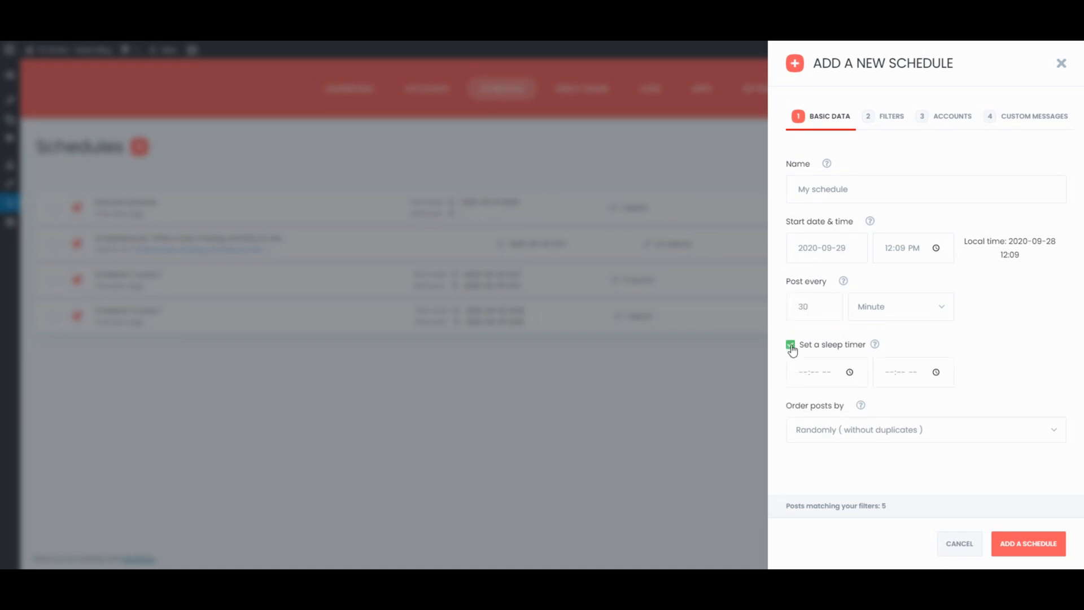
left_click(791, 345)
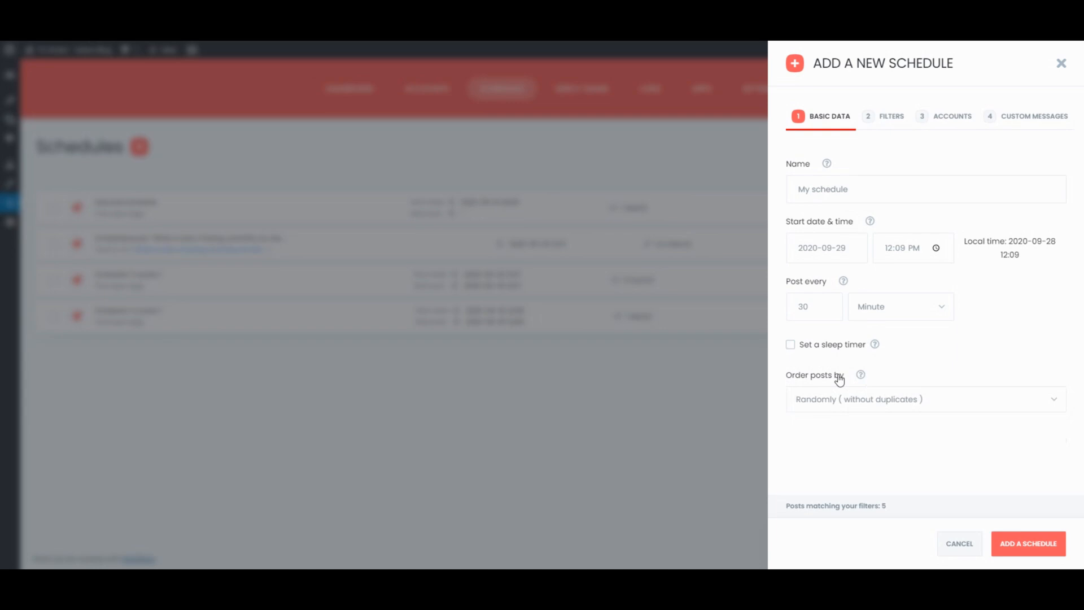
left_click(926, 398)
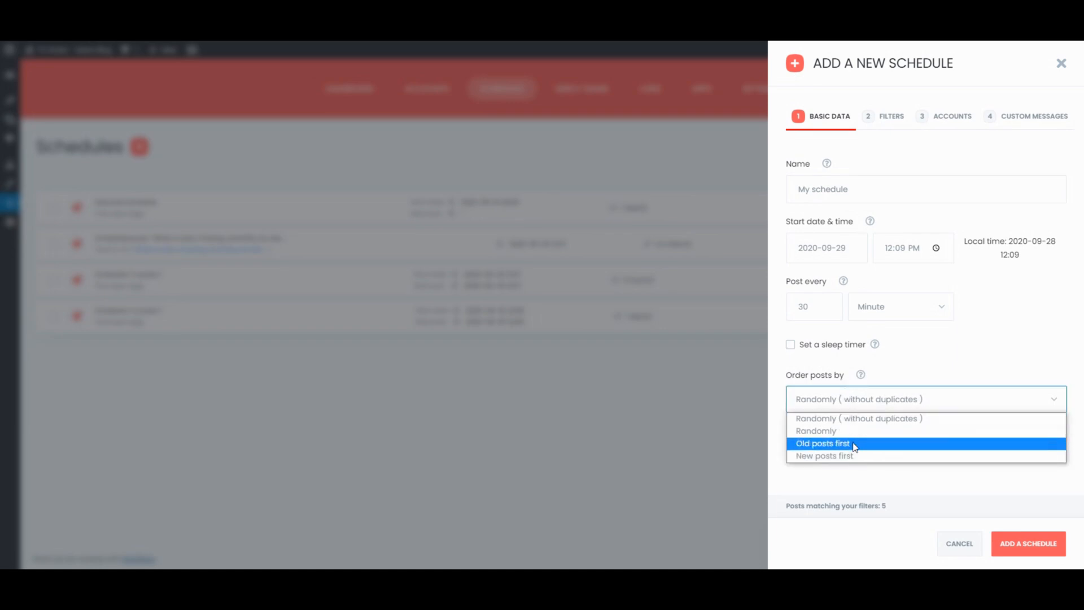
Review the Filters options, keep Post as the post type, and move to the Accounts step.
left_click(891, 115)
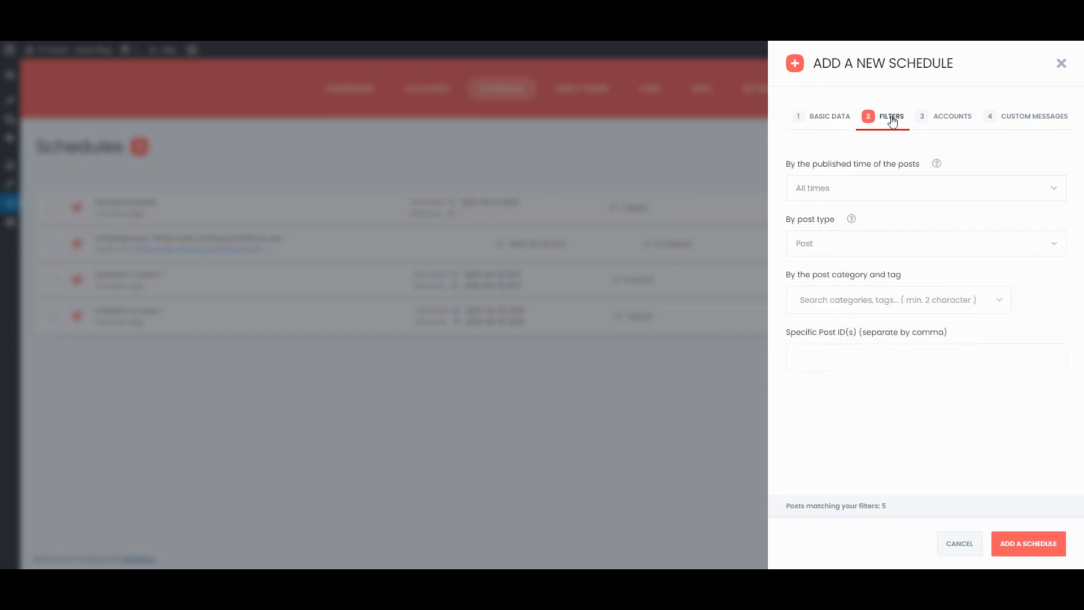
left_click(925, 188)
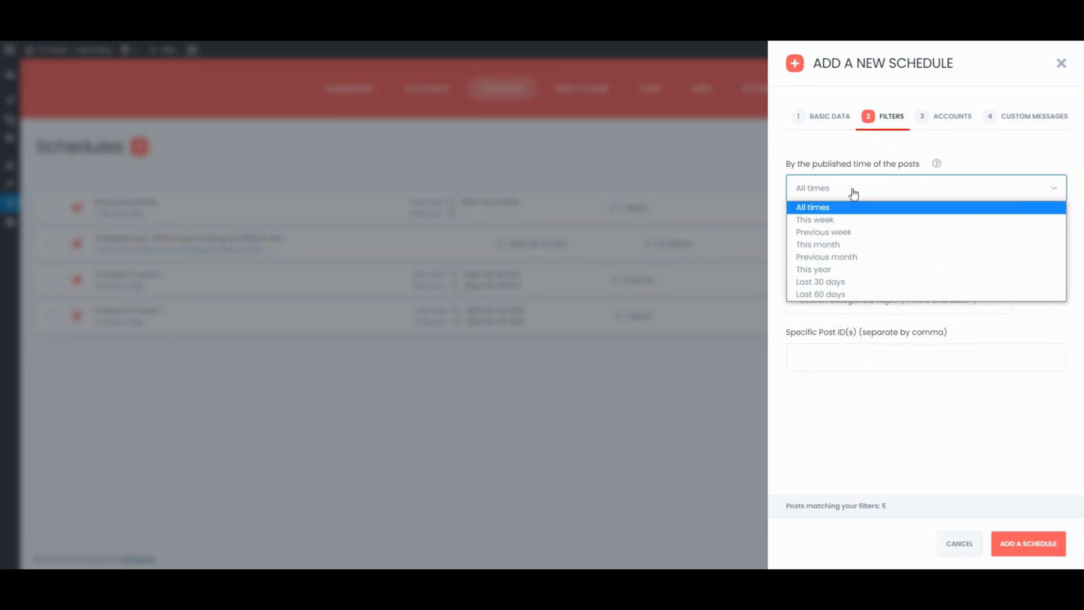
left_click(812, 207)
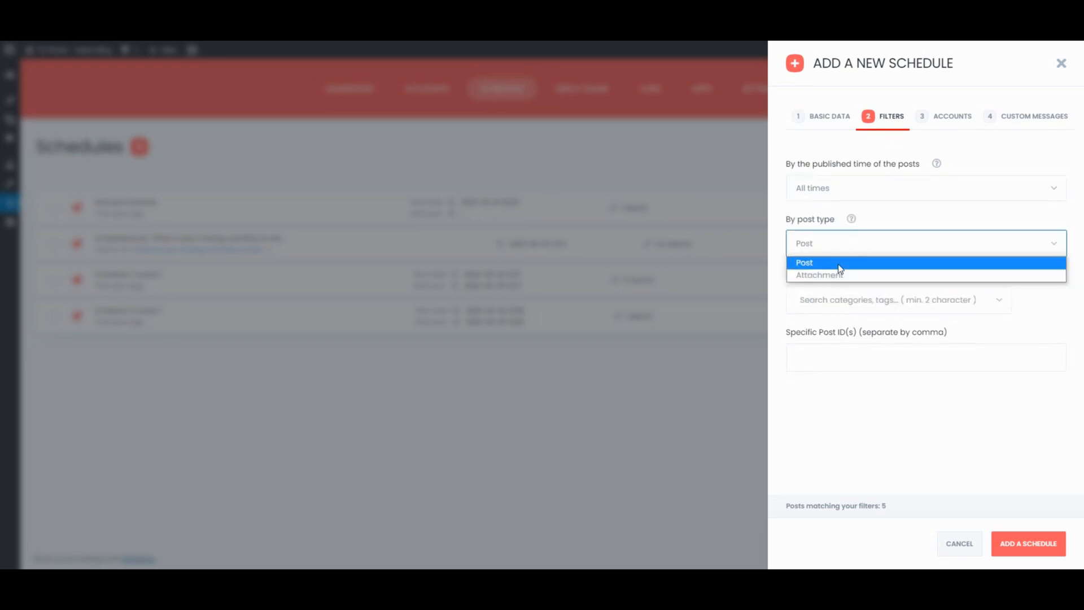
left_click(804, 262)
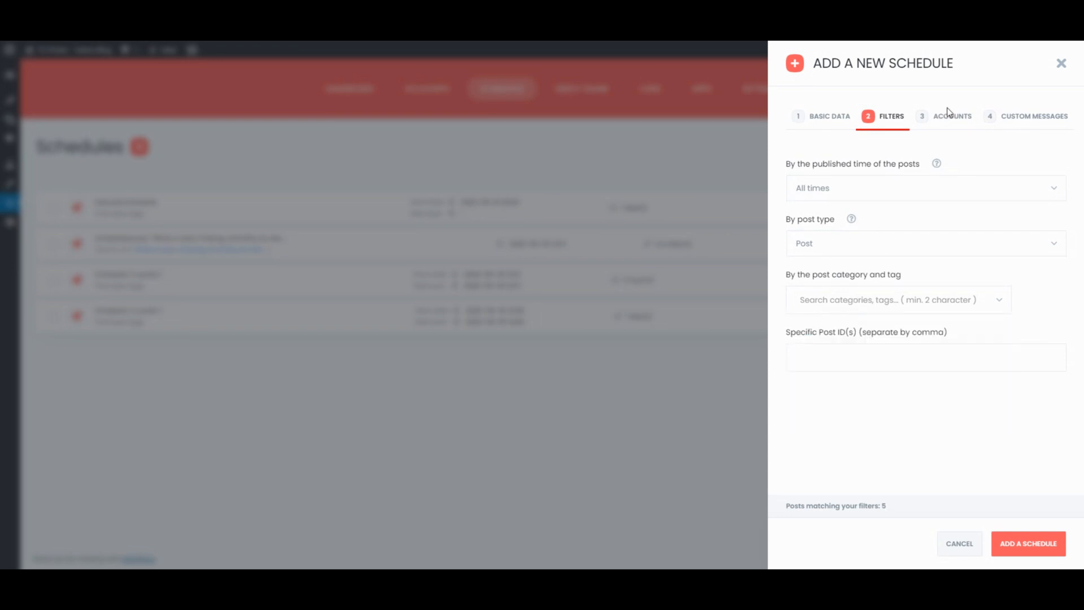
left_click(952, 115)
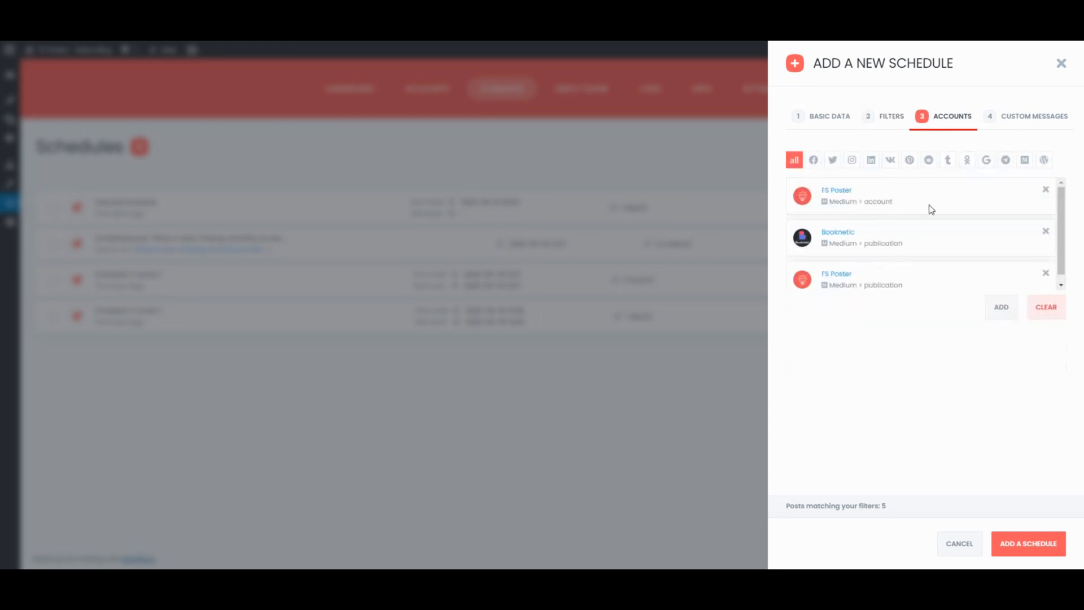
Add the custom message 'Here goes some text and rea…' under {title} and create My schedule.
left_click(1033, 115)
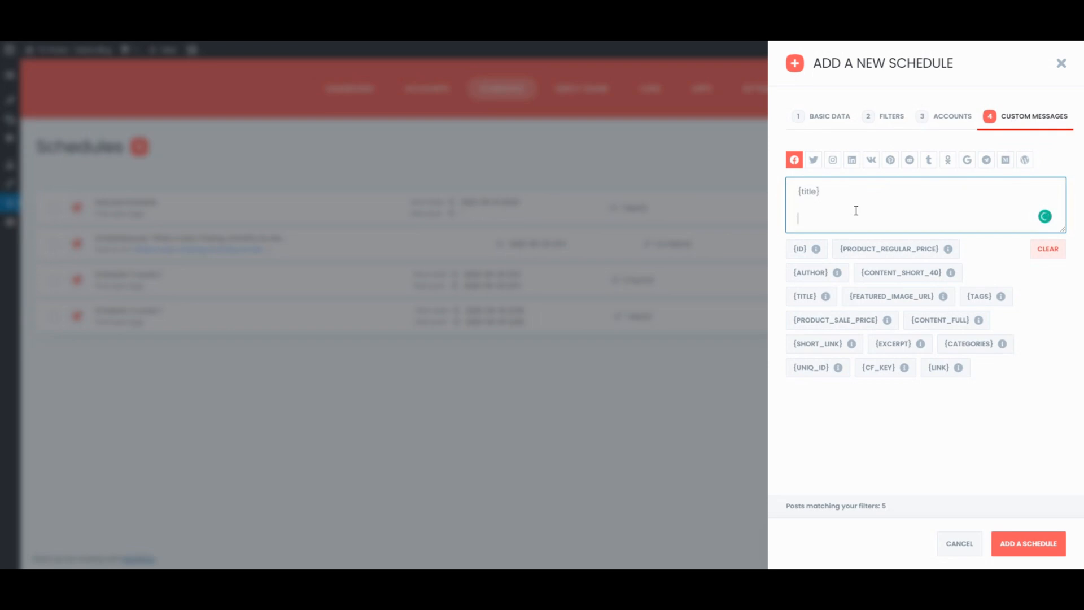
type("Here")
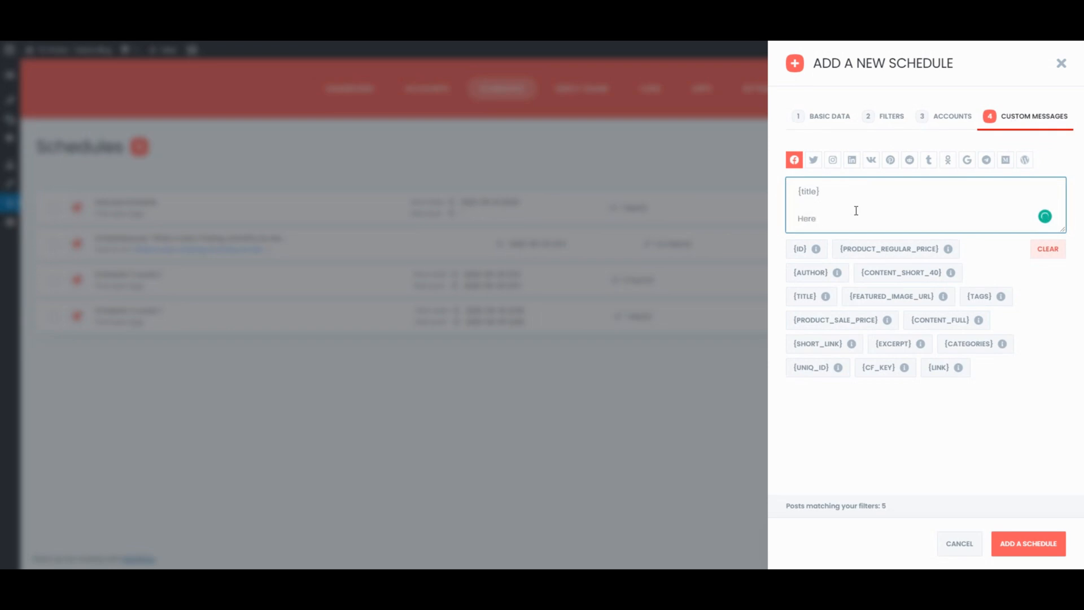
type("goes some")
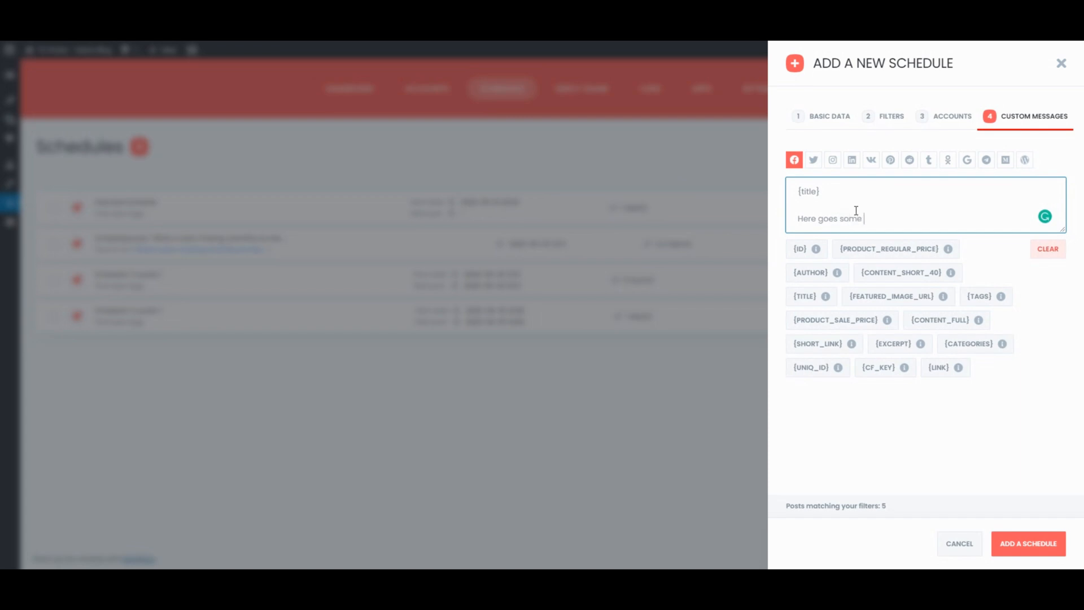
type("text")
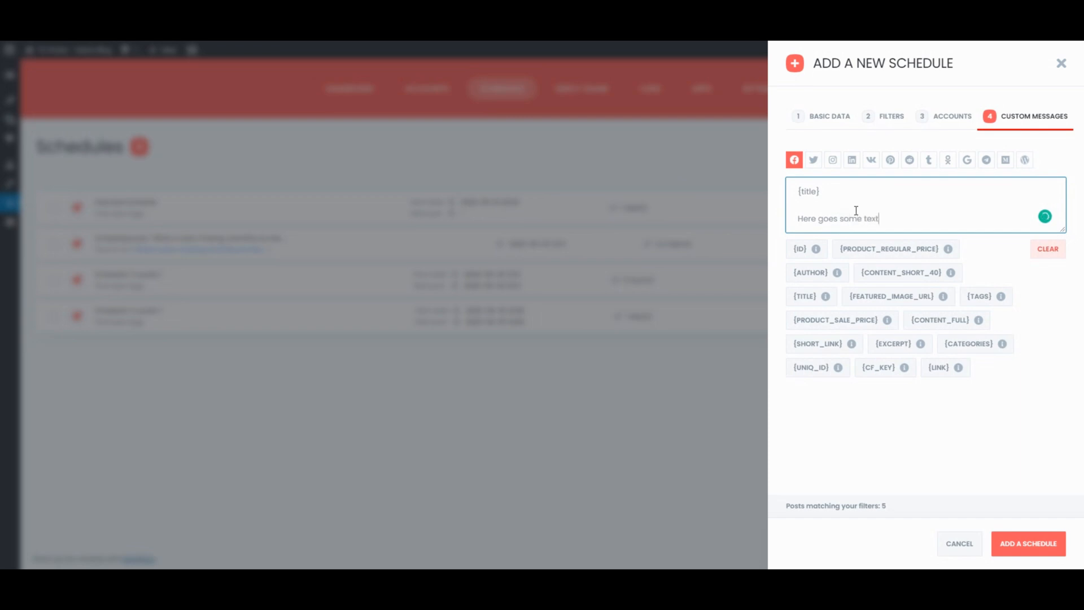
type("and ready keywords")
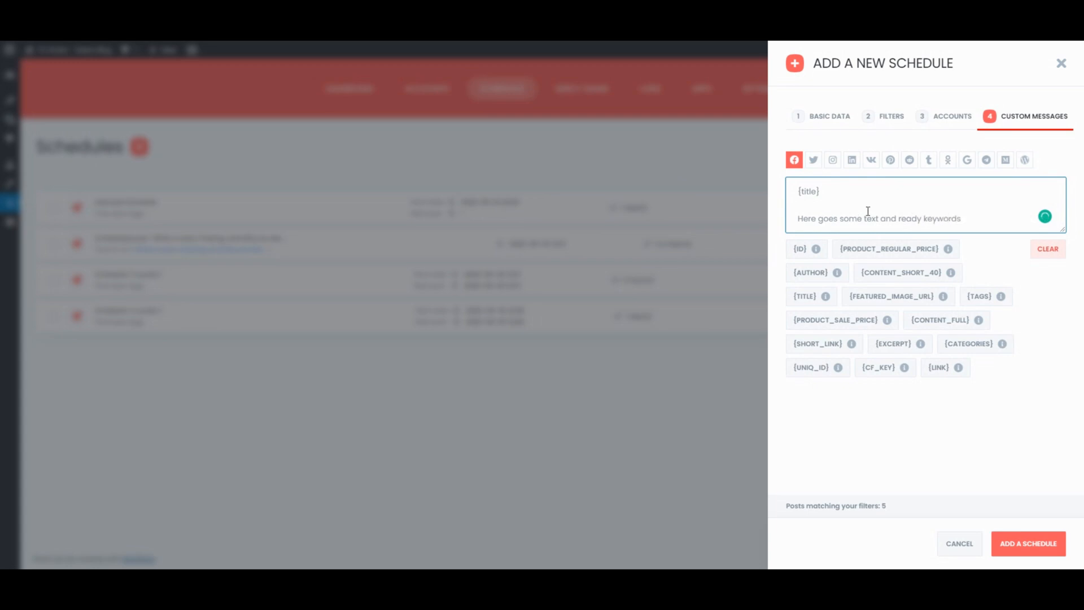
left_click(1028, 543)
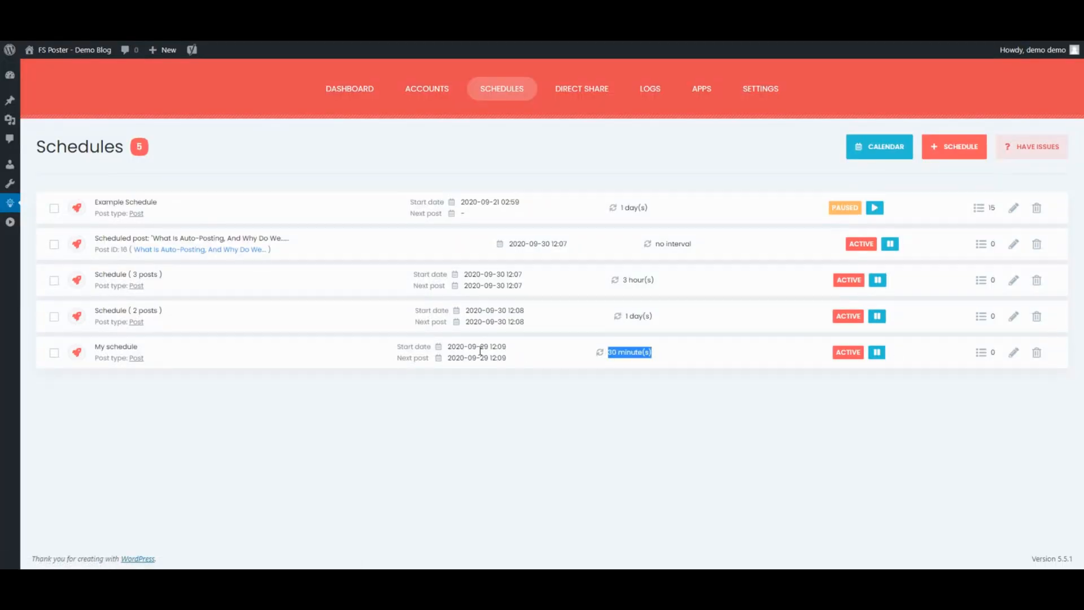
left_click(582, 88)
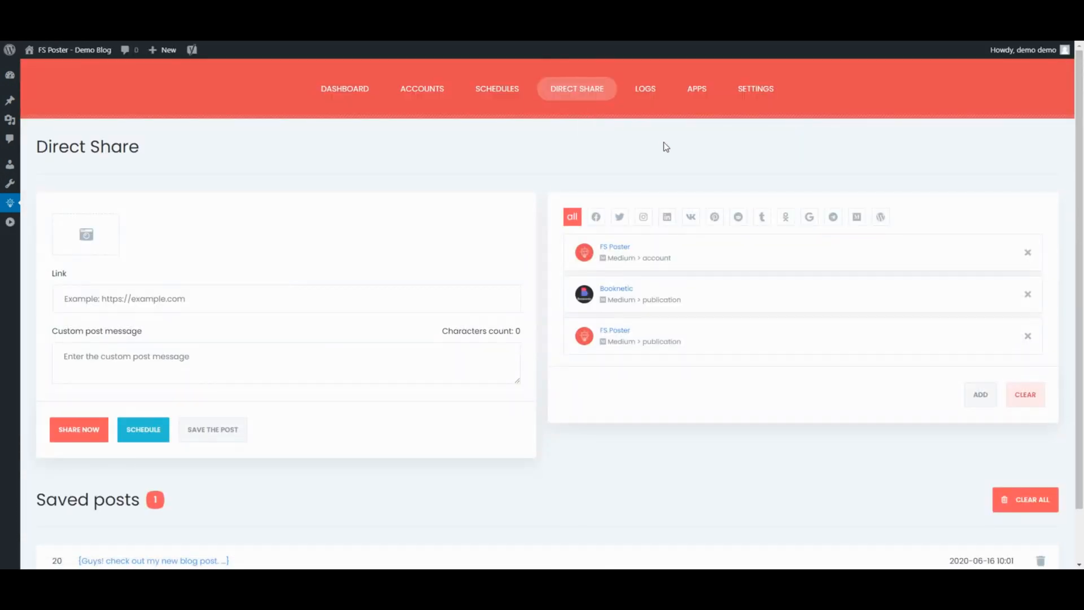
mouse_move(682, 176)
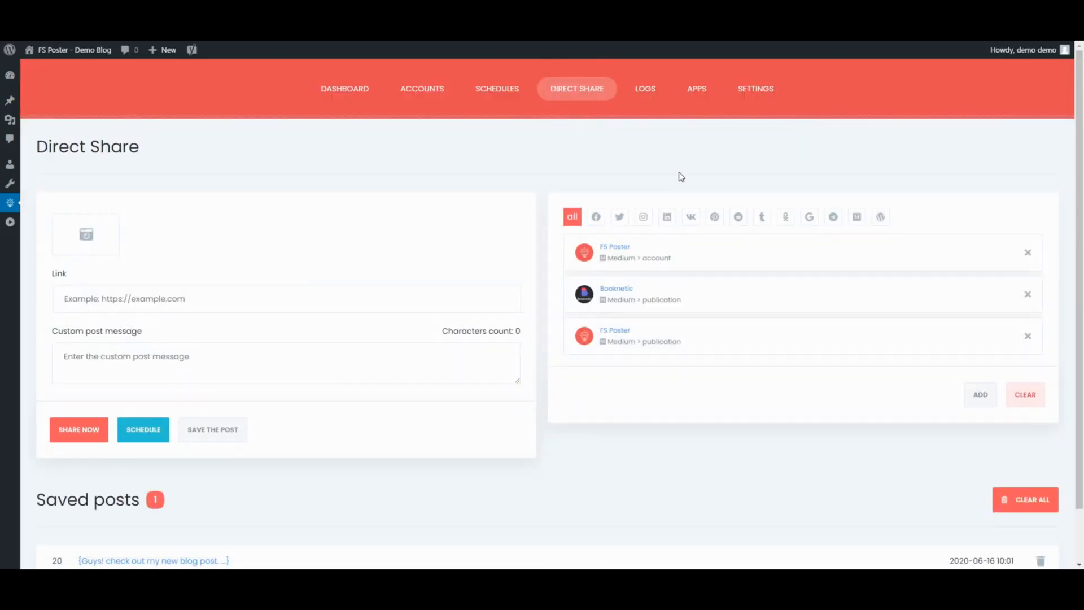
Attach the 'How To Auto-post To Medium From WordPress' banner image from the Media Library.
left_click(285, 298)
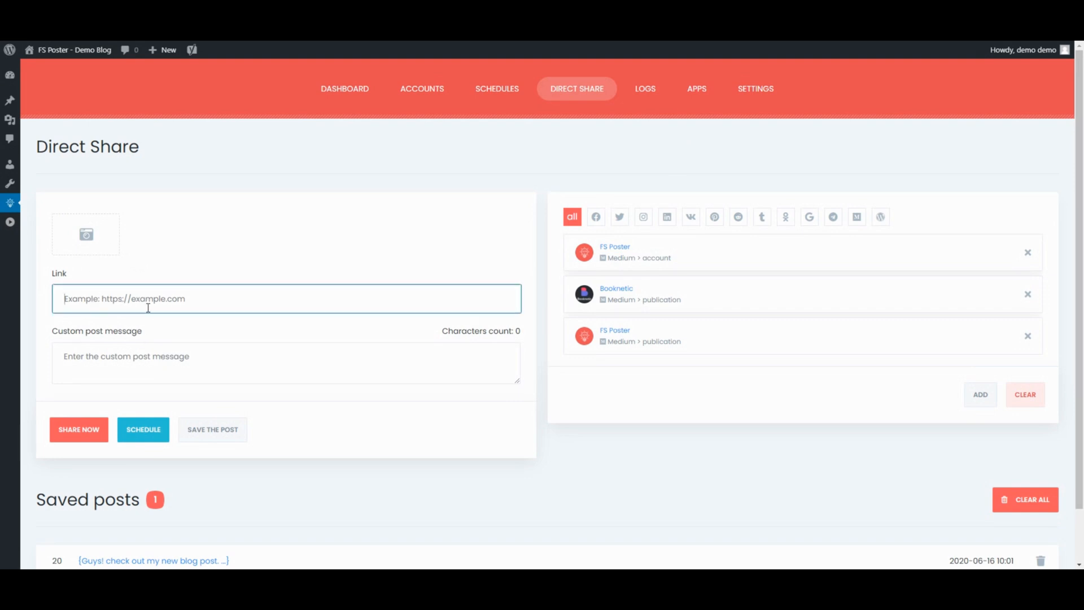
left_click(86, 233)
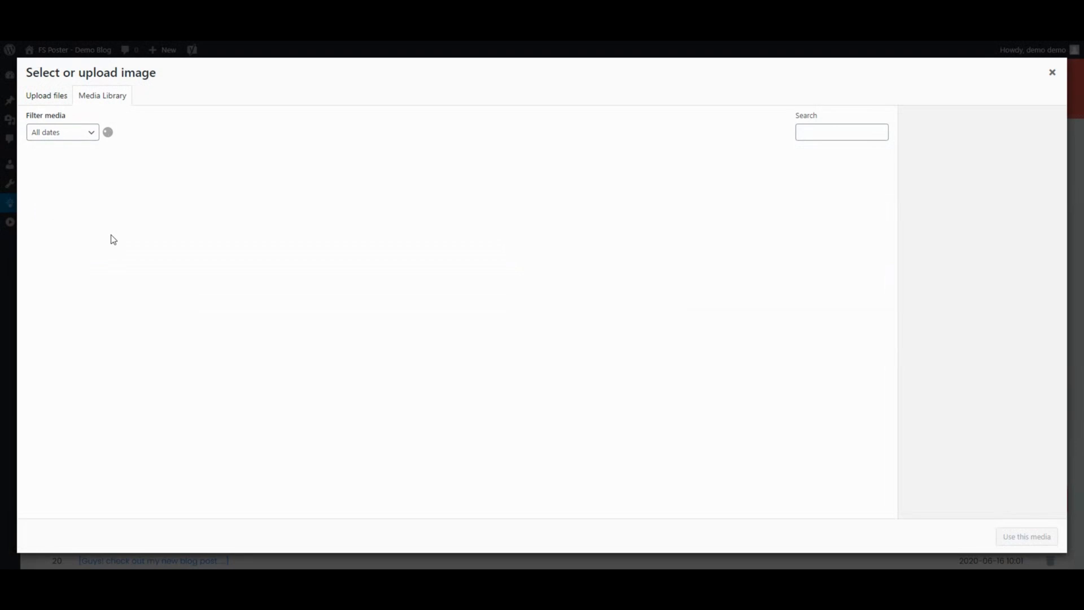
left_click(63, 189)
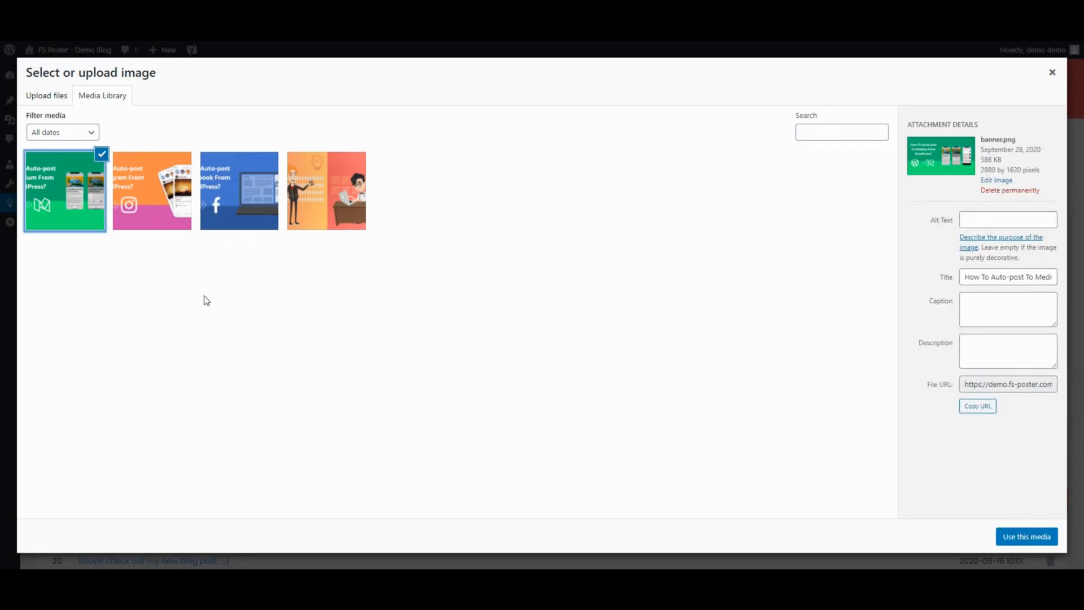
left_click(1026, 536)
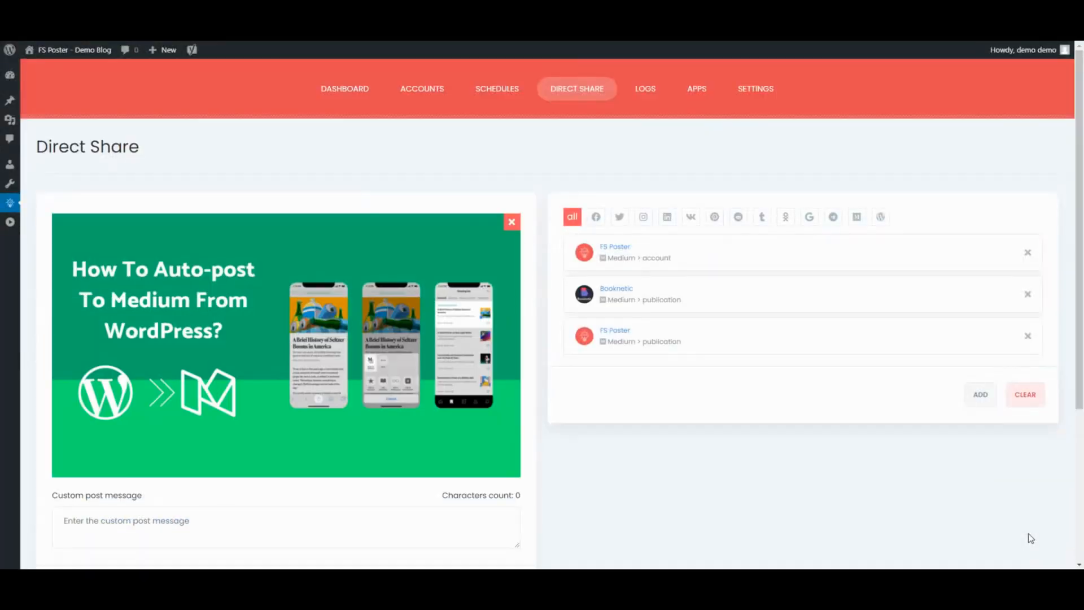
Enter the custom share message 'My new post!'.
scroll("down", 3)
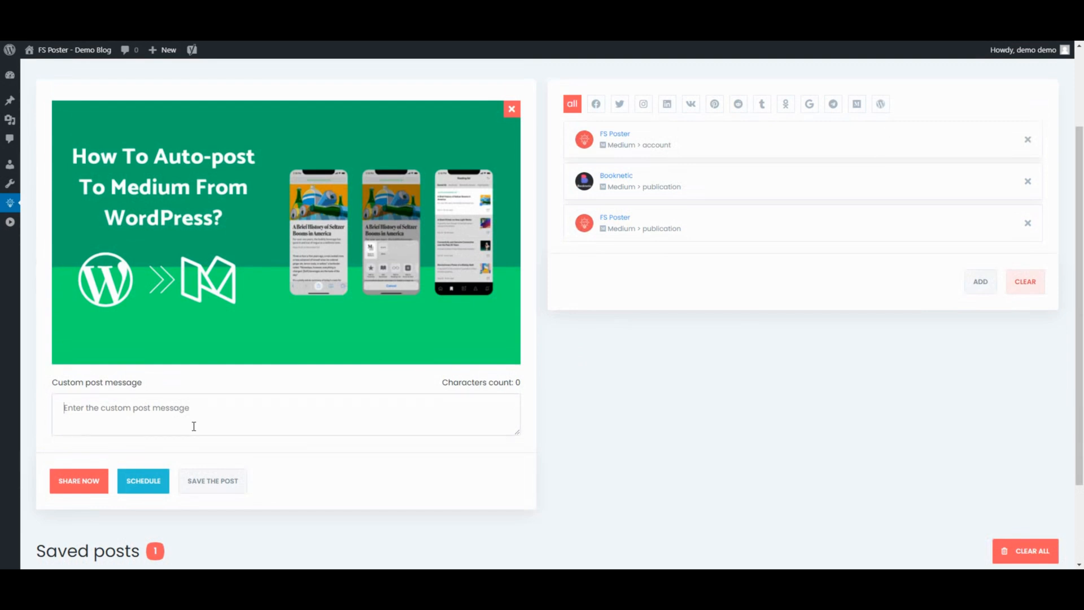
type("My new post")
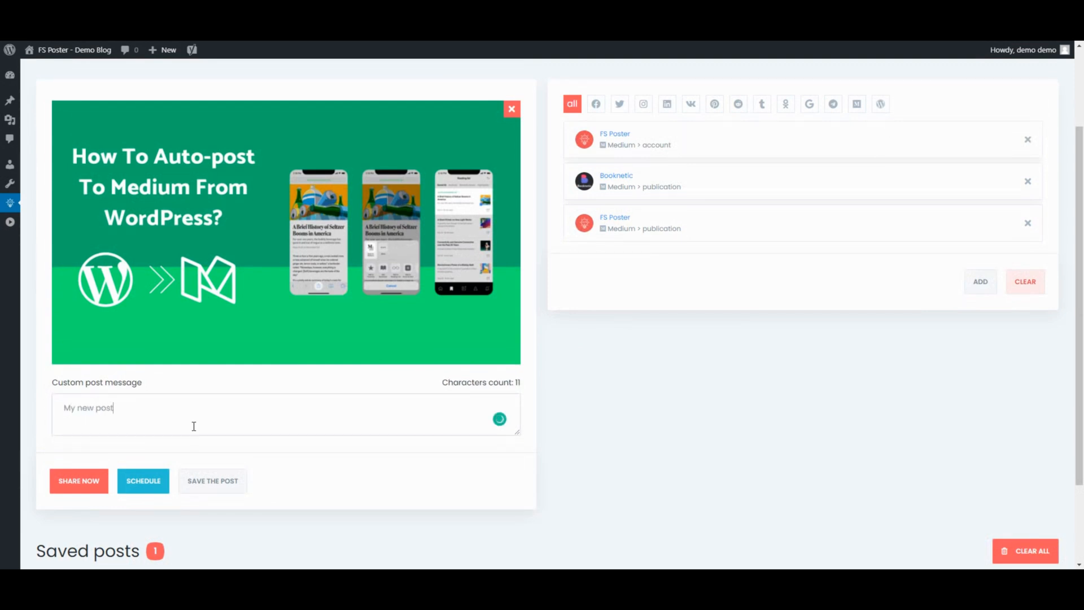
type("!")
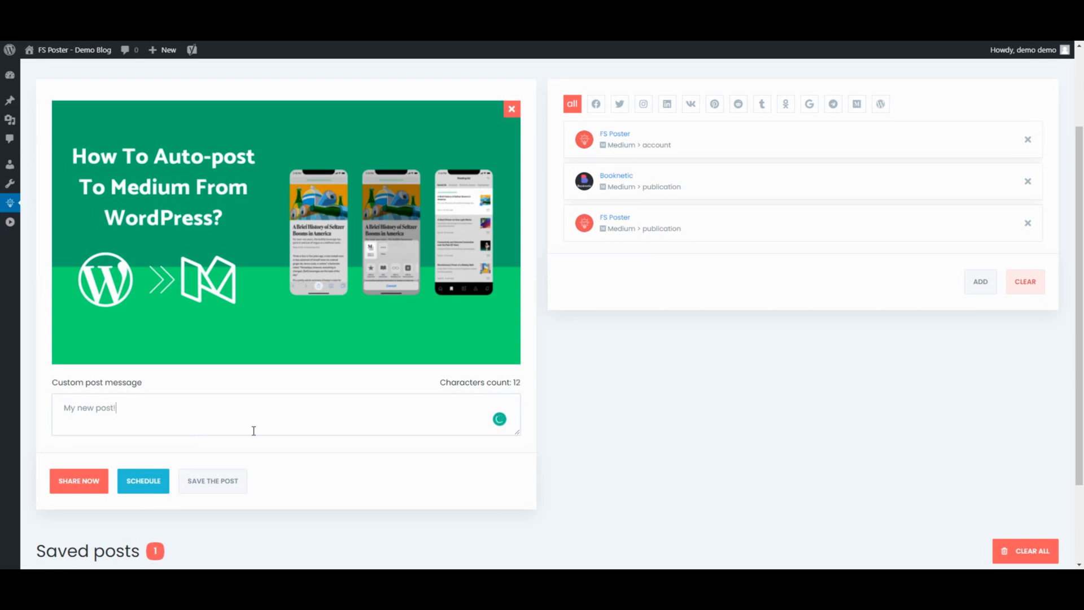
mouse_move(675, 237)
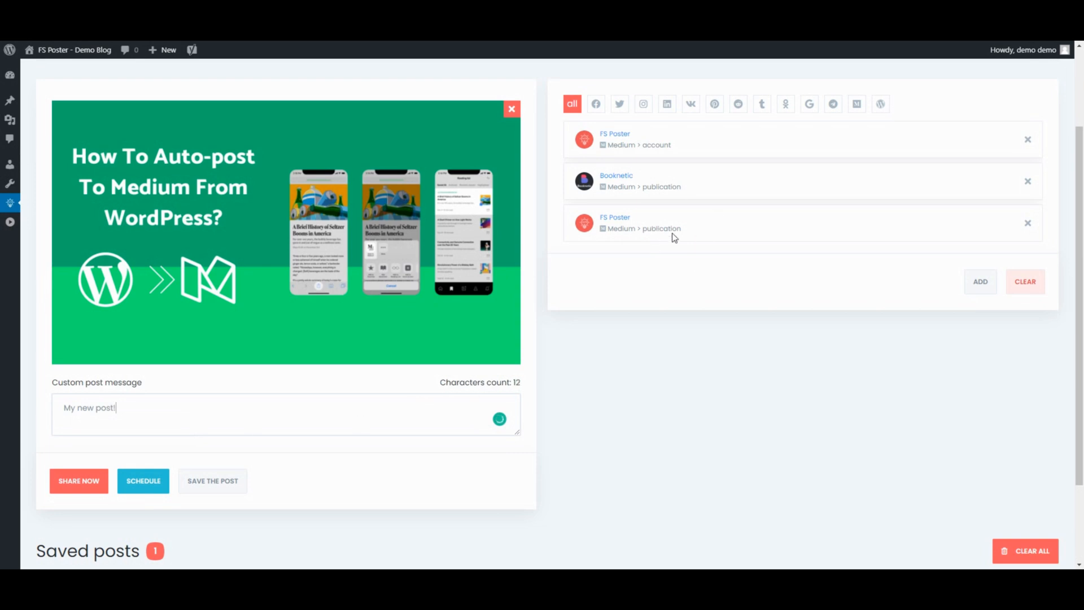
Remove the other two accounts and share immediately to the FS Poster Medium publication.
left_click(1028, 139)
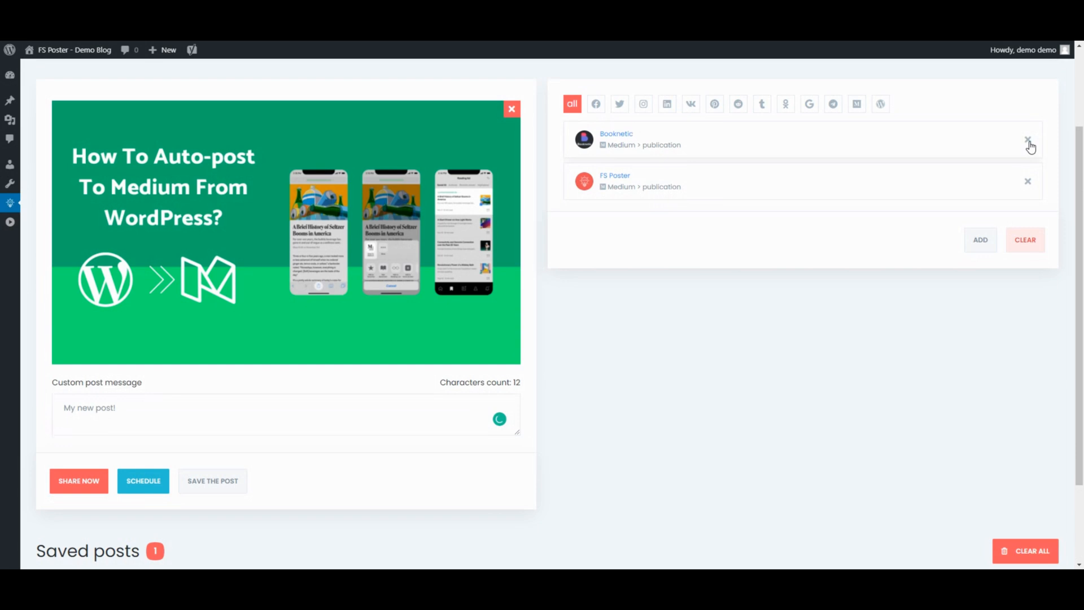
left_click(1028, 140)
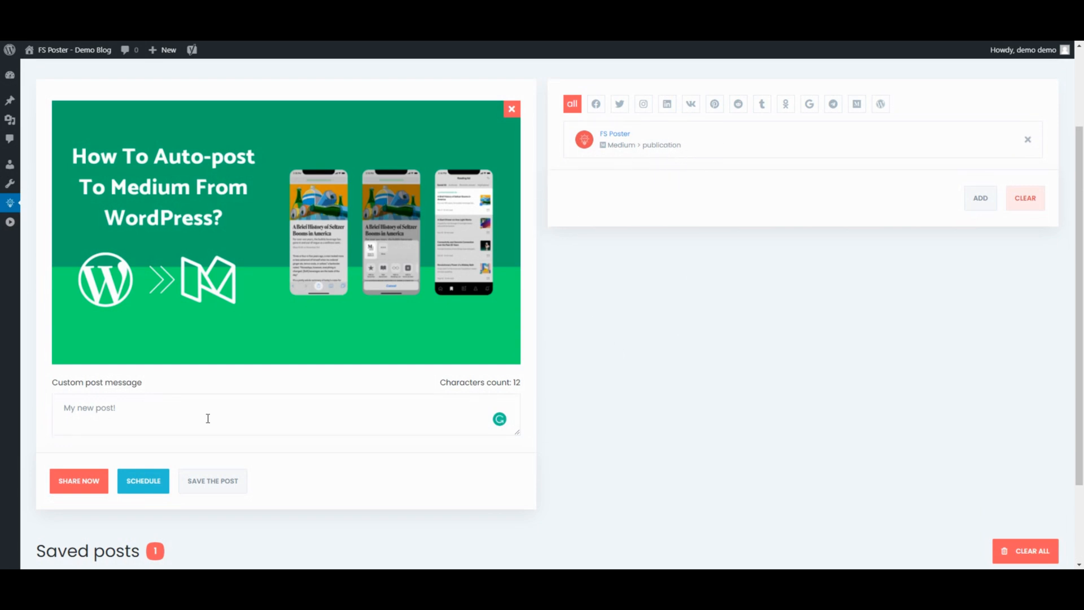
left_click(78, 481)
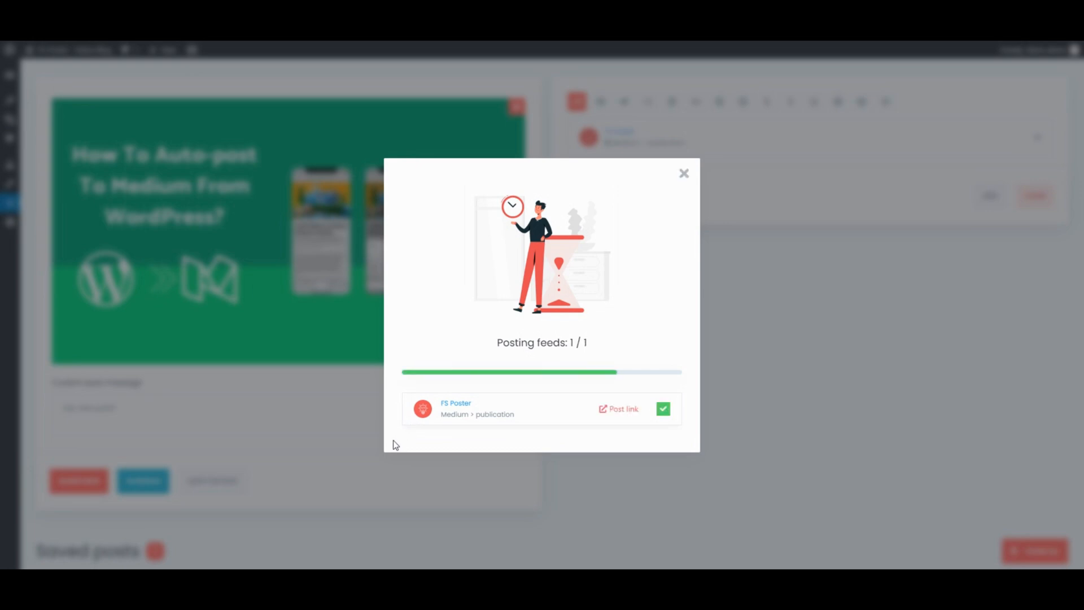
left_click(684, 173)
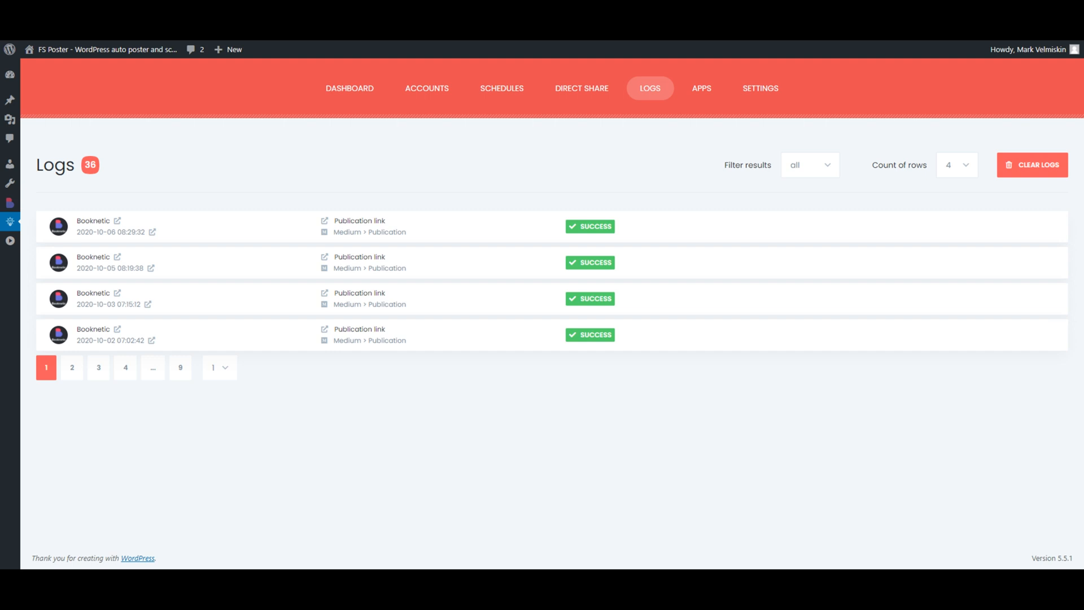
Bring up the Dashboard showing 93 shares and 28 clicks this month across 10 accounts.
left_click(350, 88)
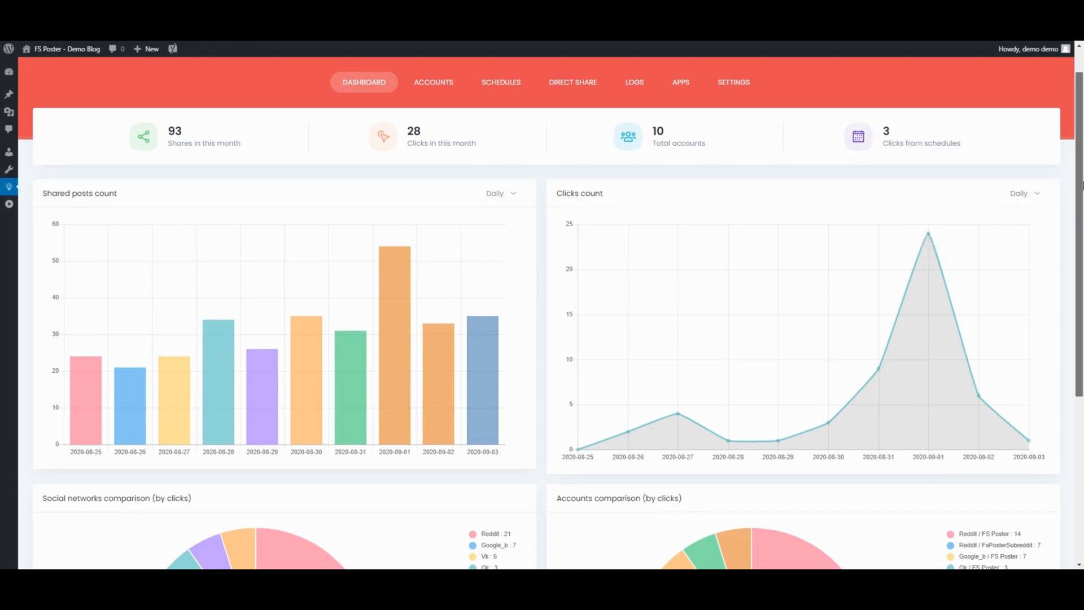
Hide Reddit and Google_b from the social networks click-comparison pie chart.
scroll("down", 3)
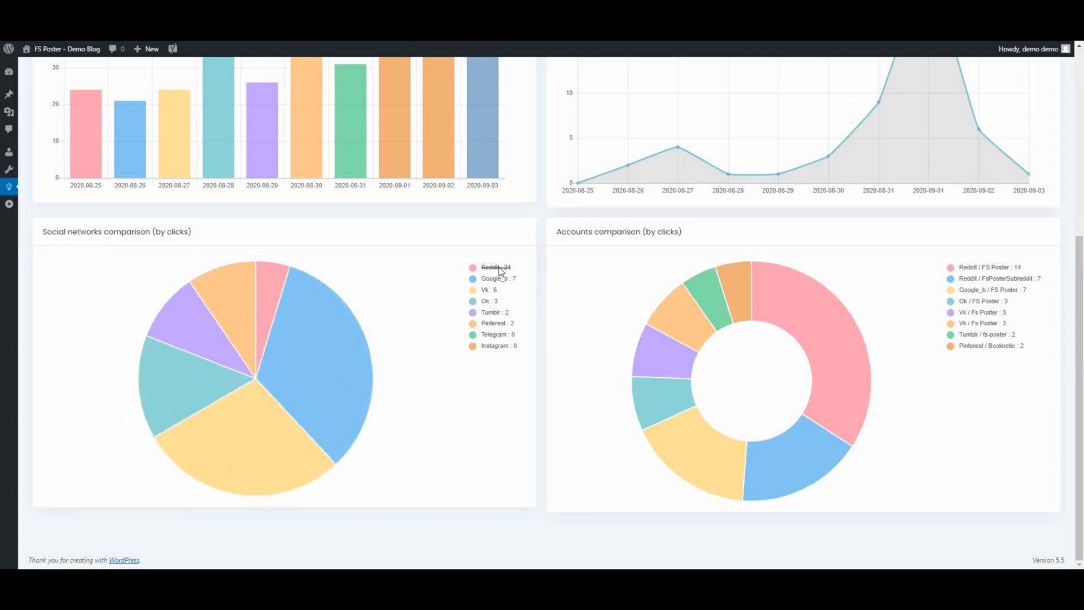
left_click(492, 279)
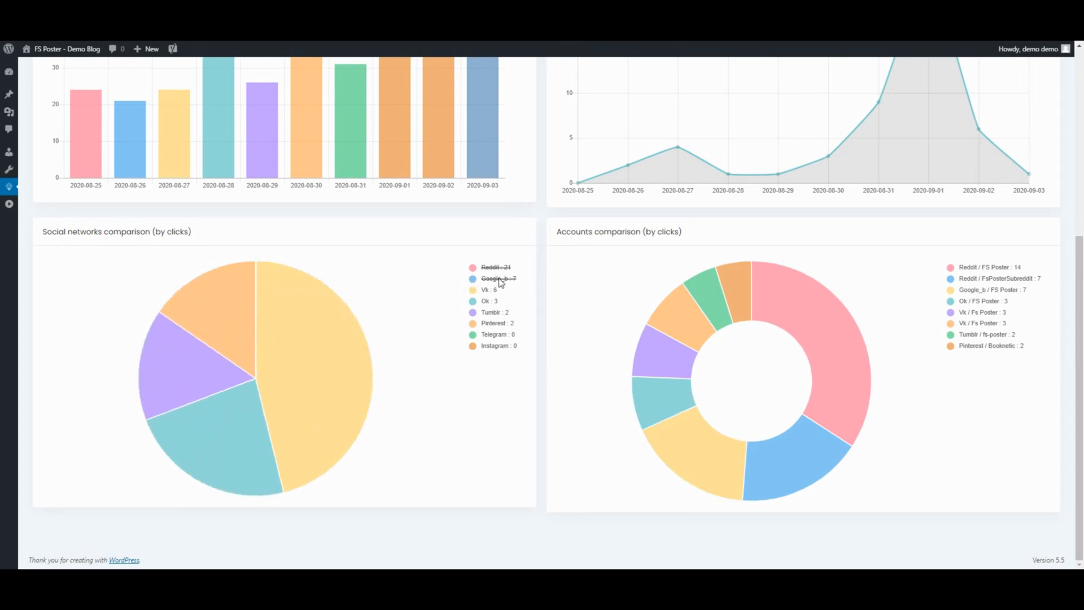